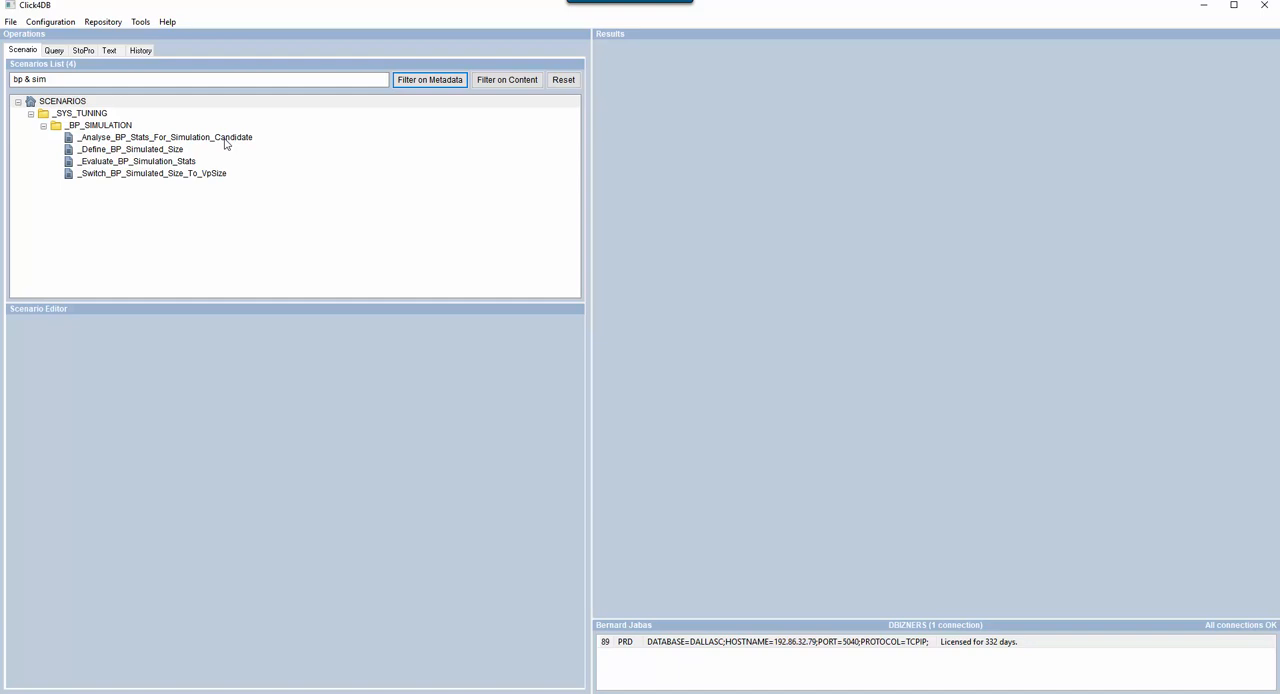
Load the _Analyse_BP_Stats_For_Simulation_Candidate scenario from the _BP_SIMULATION tree into the Scenario Editor.
{"action": "left_click", "coordinate": [166, 136]}
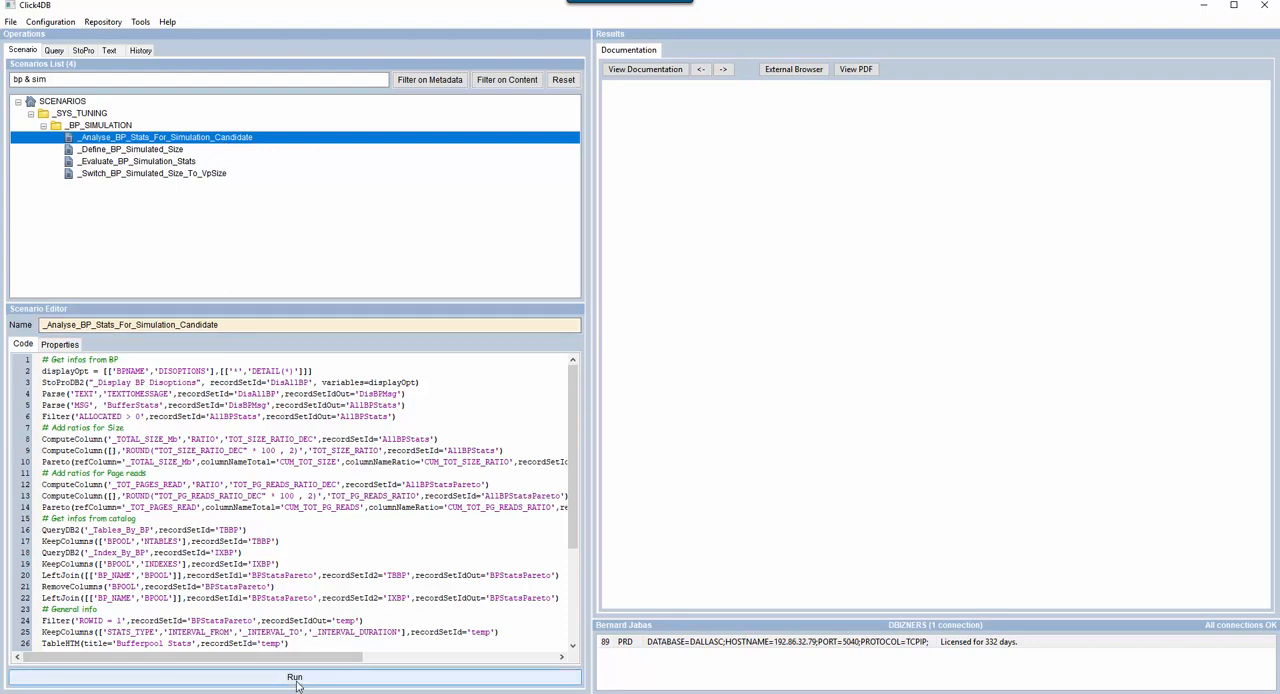
Run the buffer pool analysis scenario and follow its code as it executes.
{"action": "left_click", "coordinate": [294, 676]}
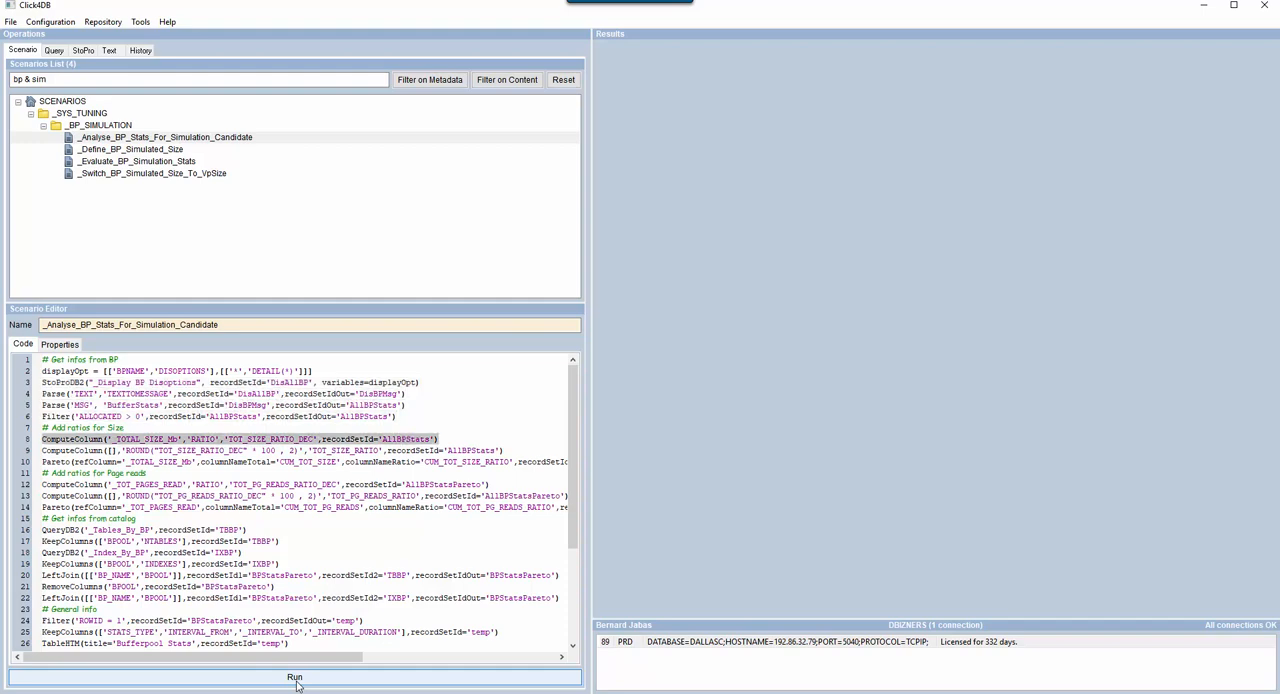
{"action": "left_click", "coordinate": [294, 676]}
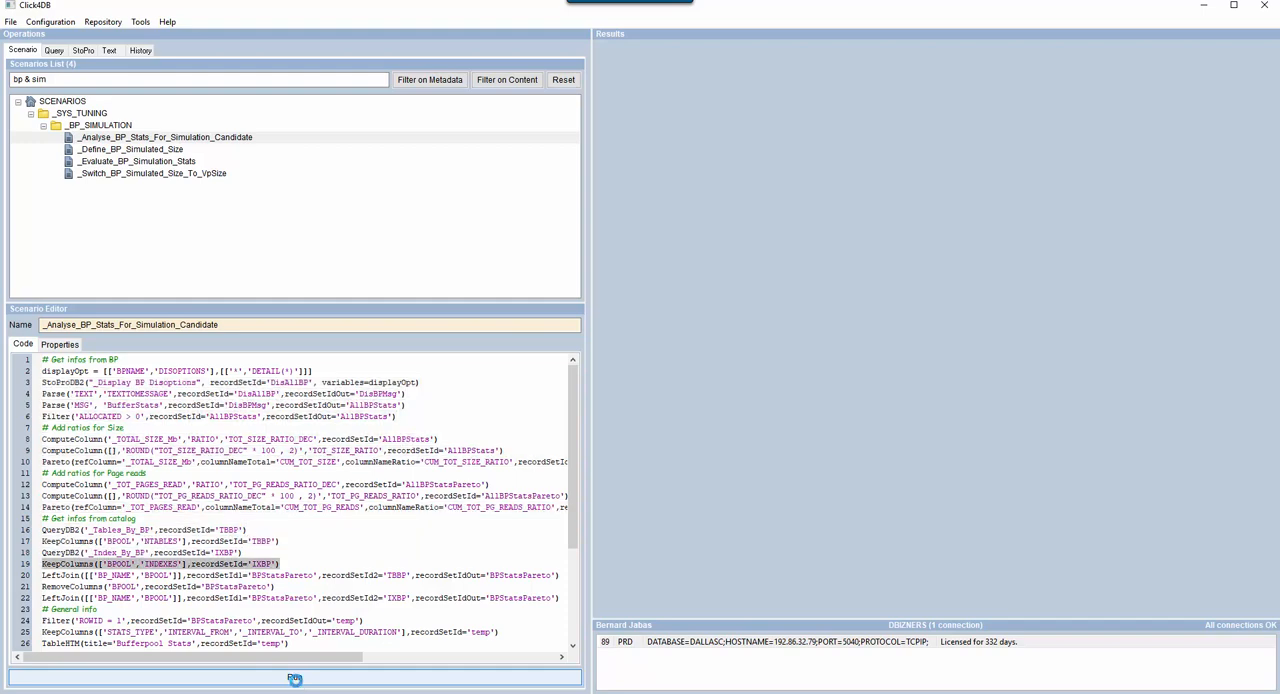
{"action": "scroll", "scroll_direction": "down", "scroll_amount": 3}
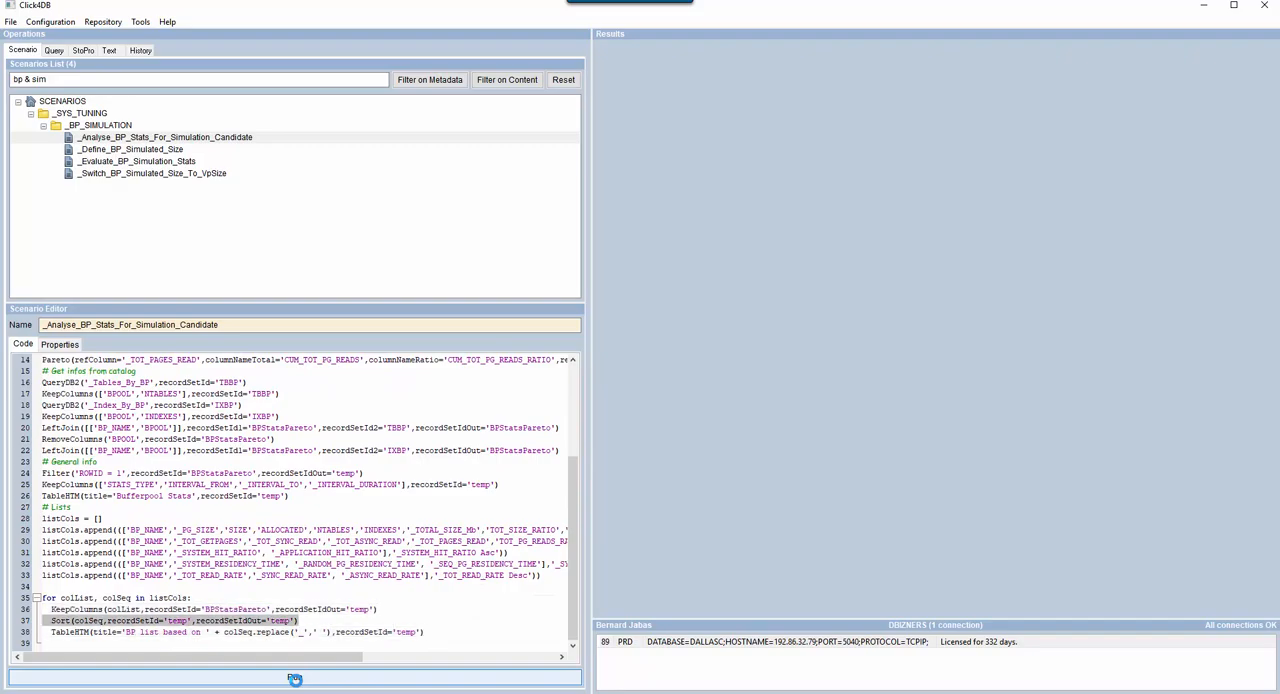
Show the result report's TOTAL SIZE Mb table and highlight BP2's value in it.
{"action": "left_click", "coordinate": [294, 680]}
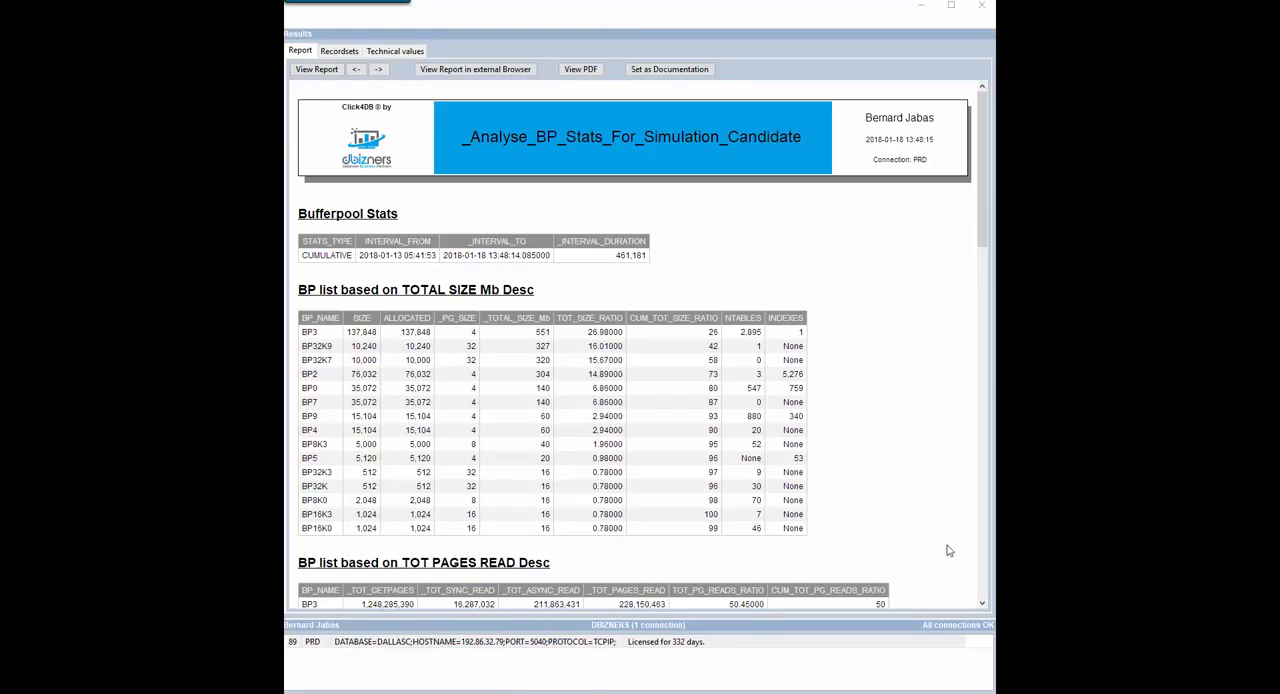
{"action": "mouse_move", "coordinate": [740, 336]}
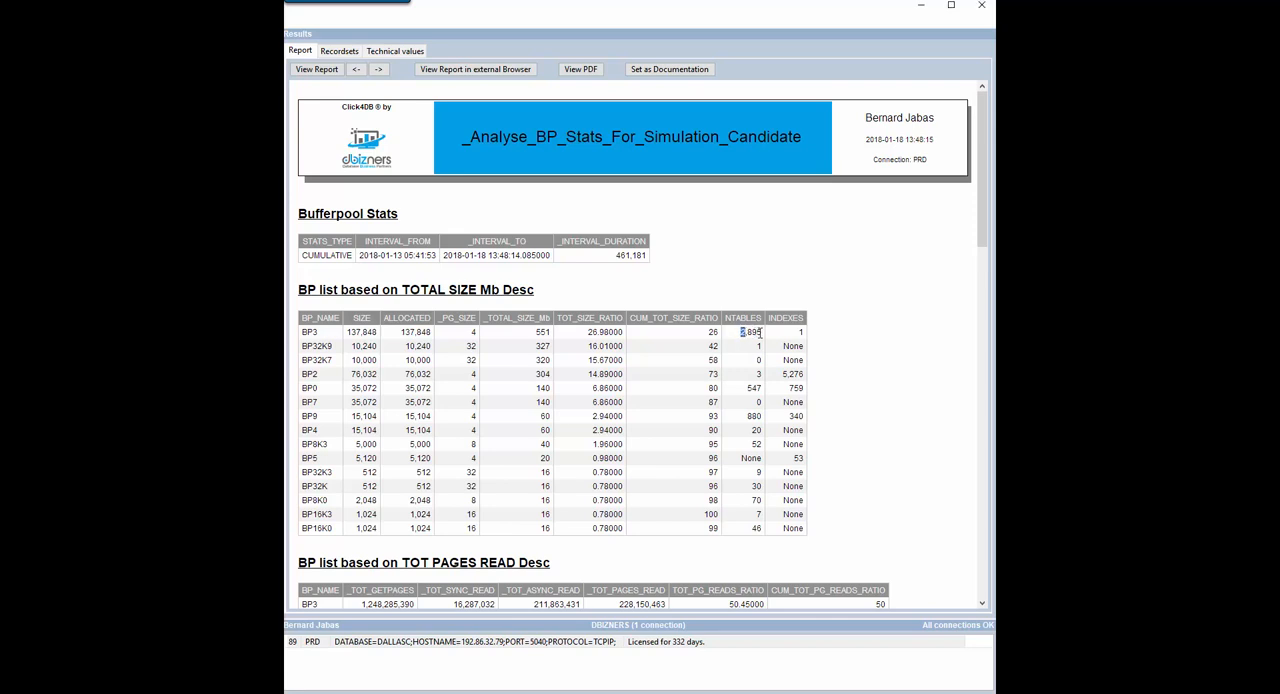
{"action": "double_click", "coordinate": [752, 332]}
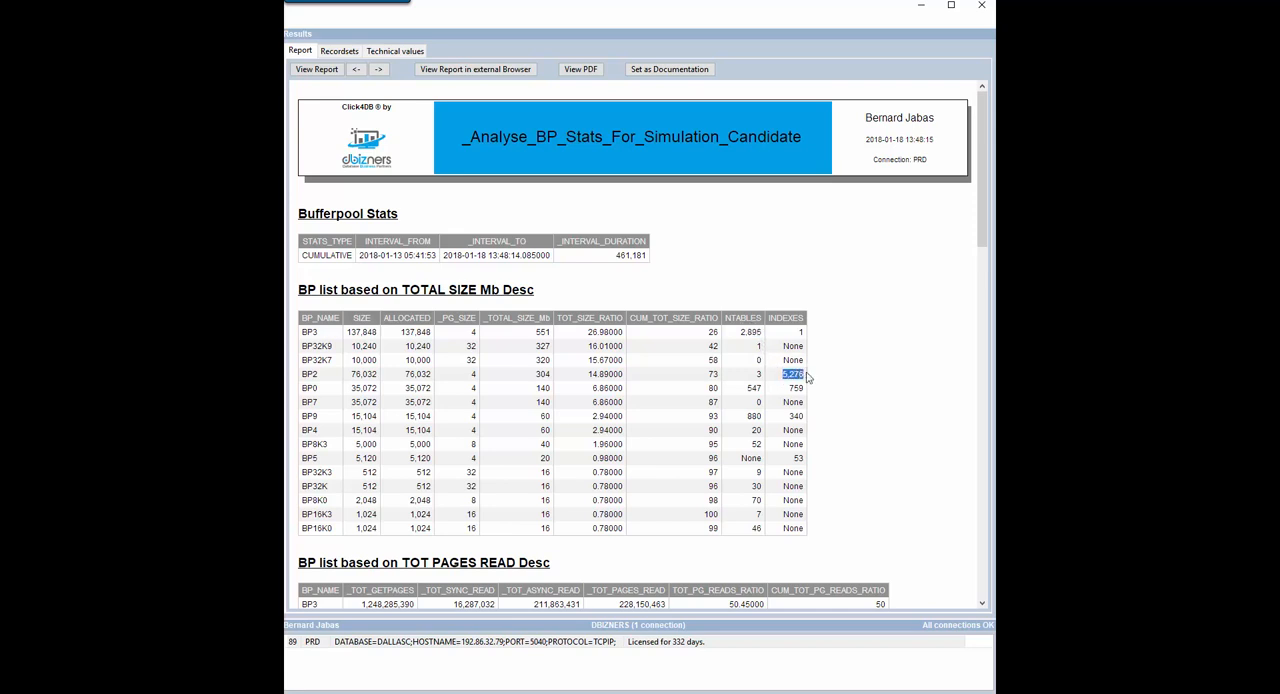
{"action": "mouse_move", "coordinate": [840, 416]}
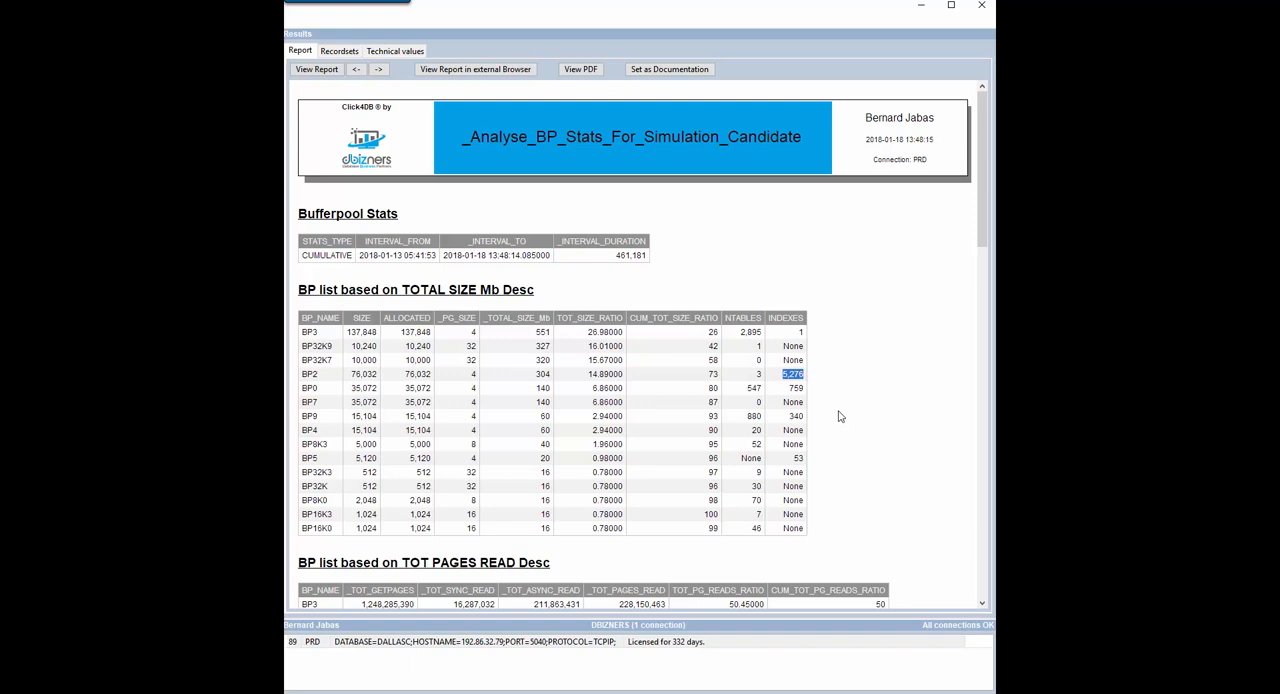
Highlight BP2's getpage and sync read figures in the TOT PAGES READ table, then reach the SYSTEM HIT RATIO table.
{"action": "scroll", "scroll_direction": "down", "scroll_amount": 3}
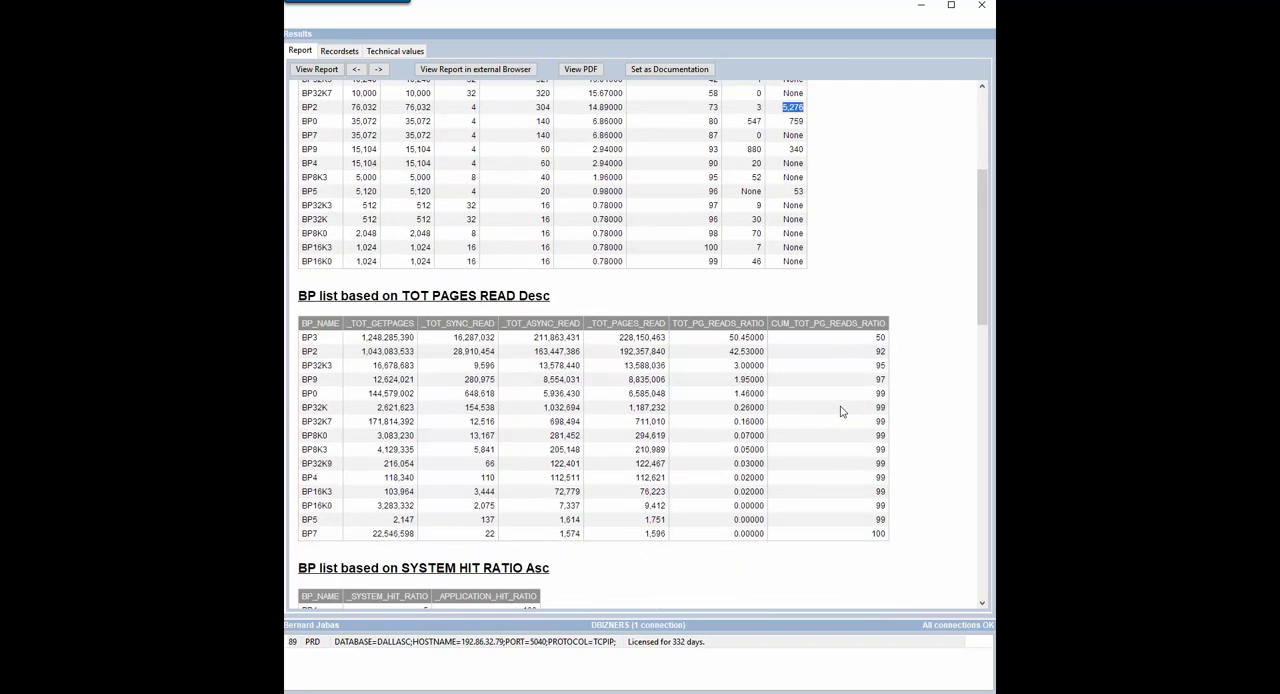
{"action": "mouse_move", "coordinate": [532, 394]}
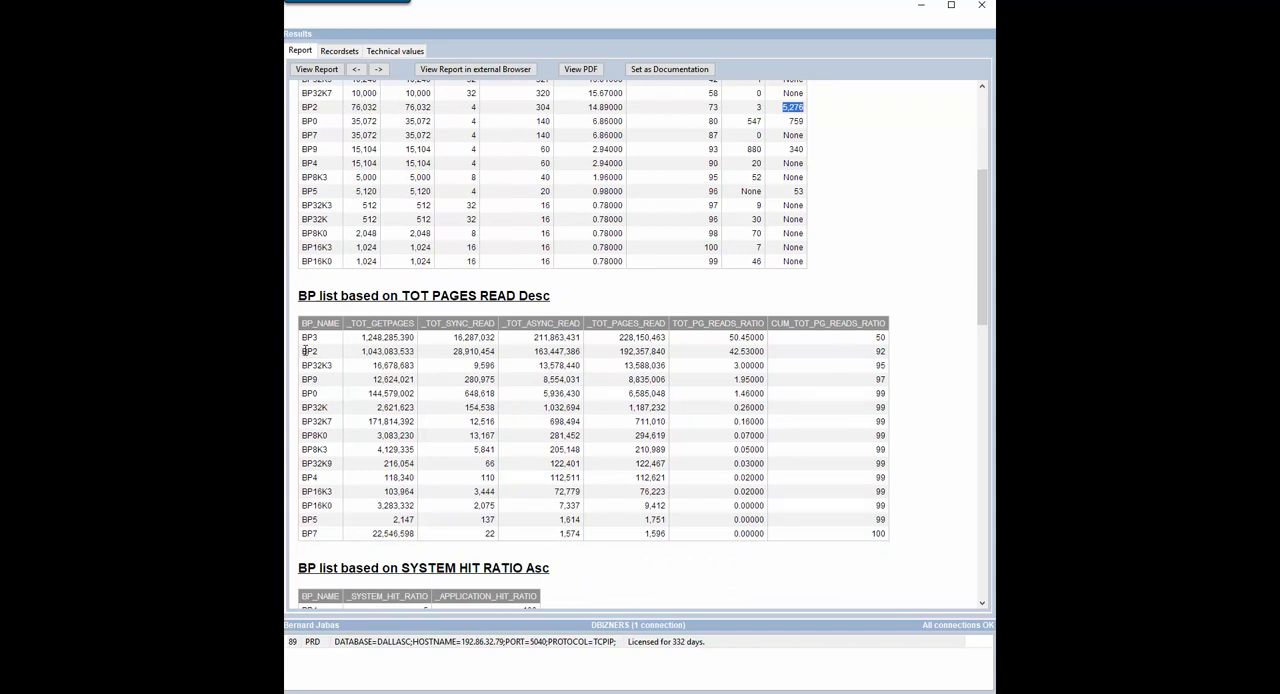
{"action": "left_click", "coordinate": [316, 352]}
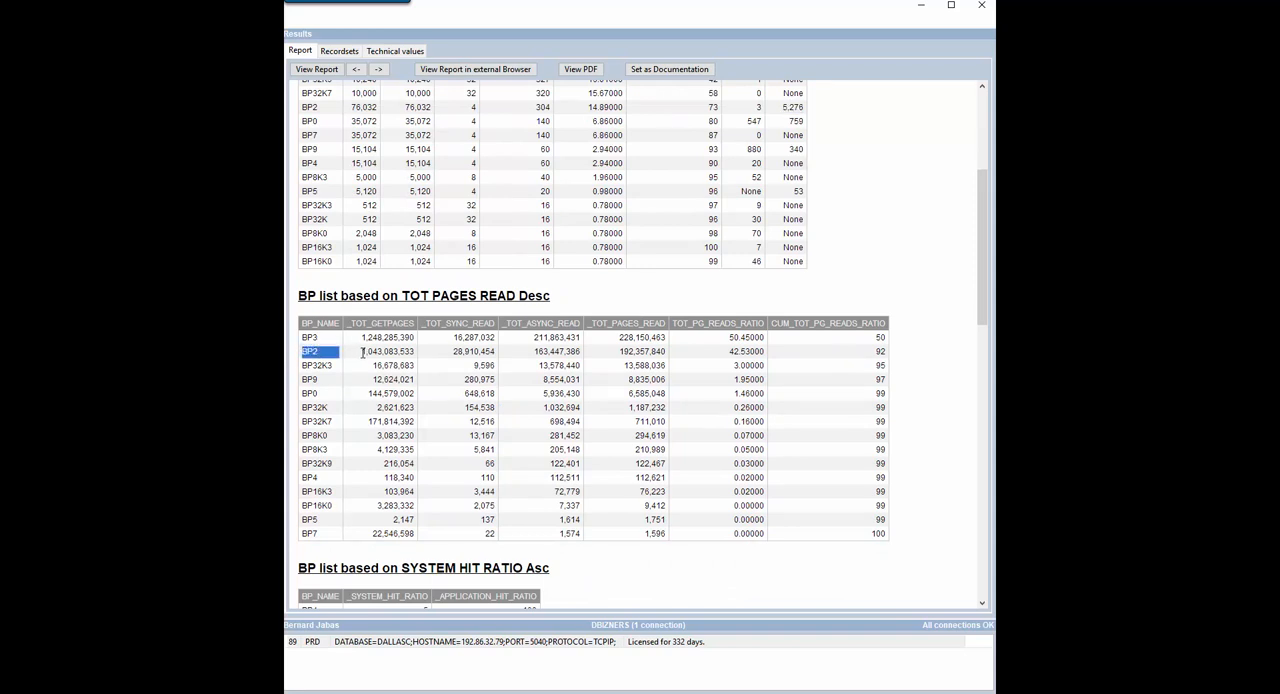
{"action": "left_click", "coordinate": [458, 352]}
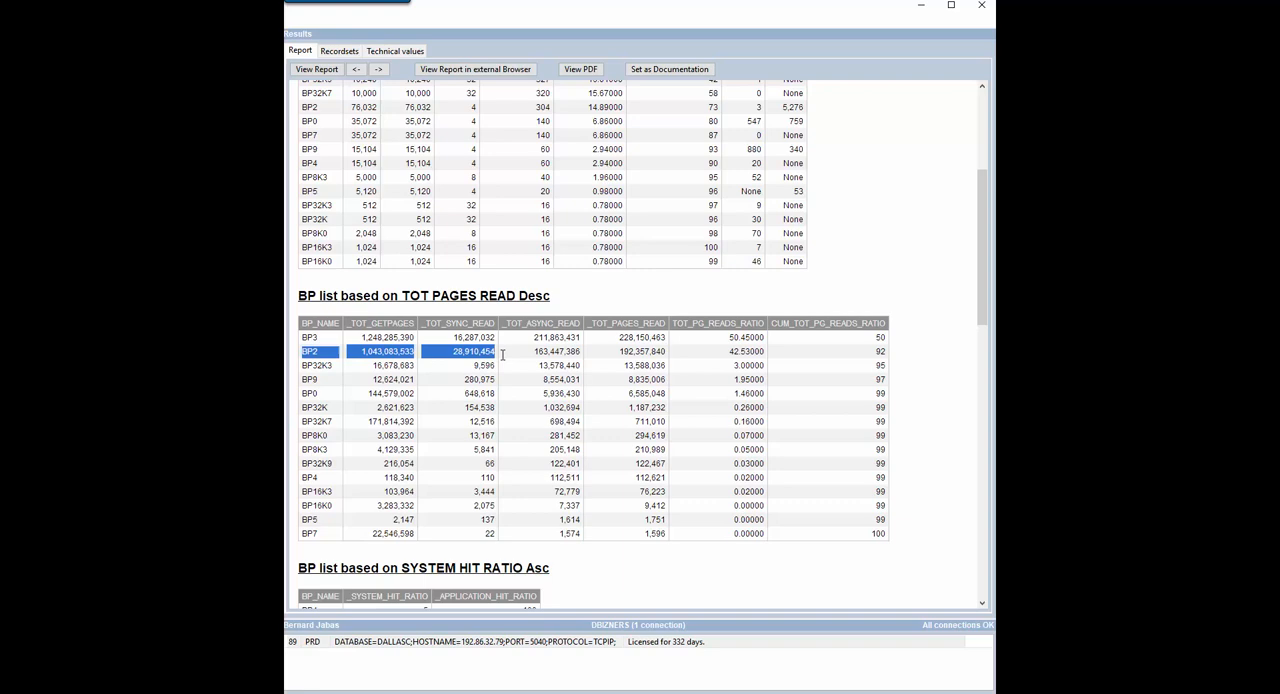
{"action": "mouse_move", "coordinate": [500, 394]}
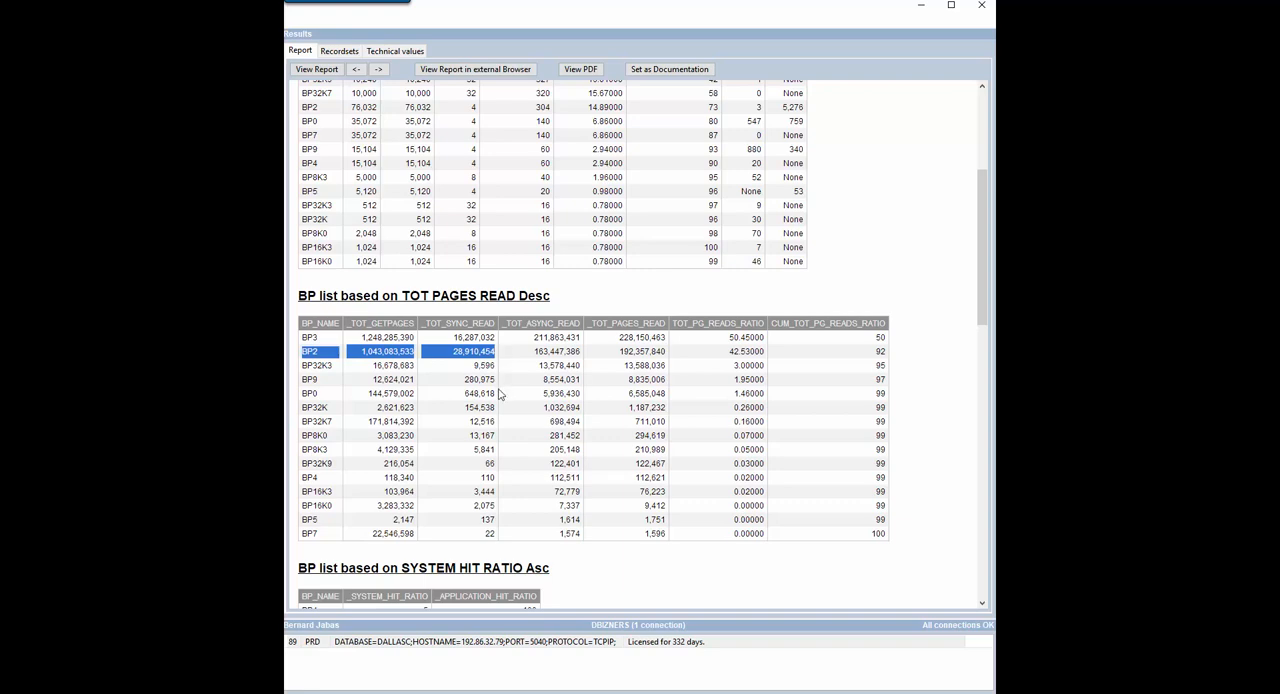
{"action": "scroll", "scroll_direction": "down", "scroll_amount": 3}
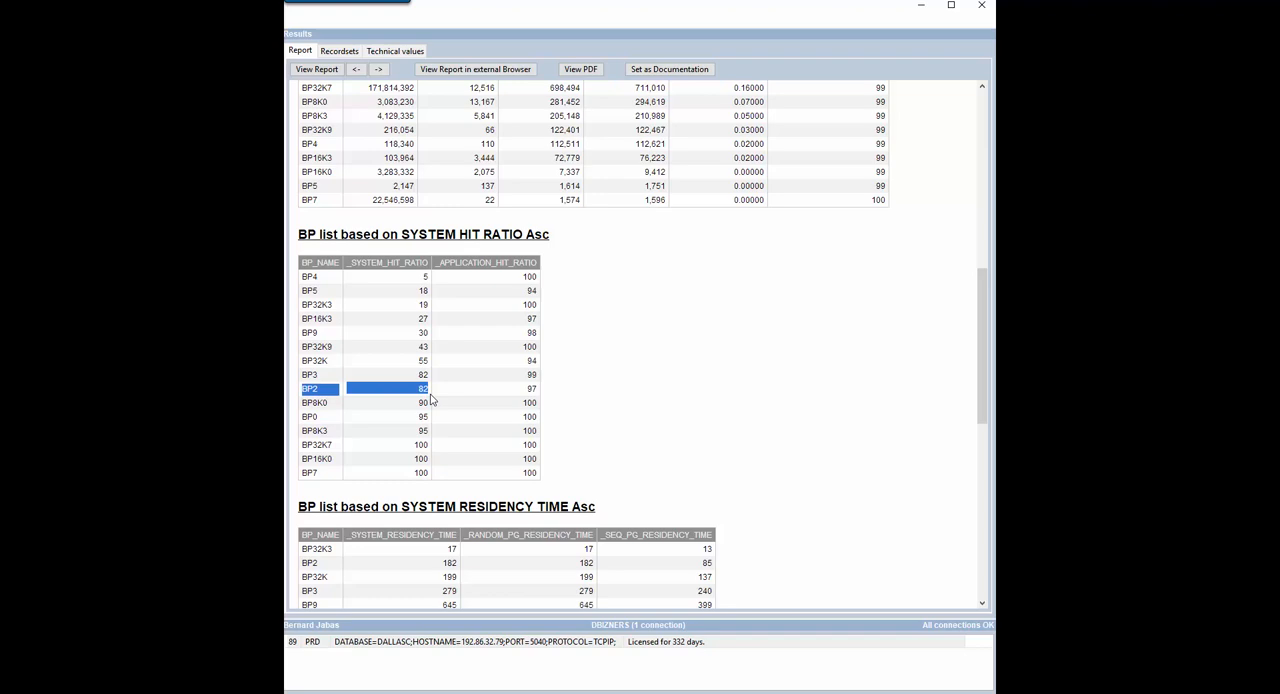
Scroll the report through the SYSTEM RESIDENCY TIME and TOT READ RATE tables.
{"action": "scroll", "scroll_direction": "down", "scroll_amount": 3}
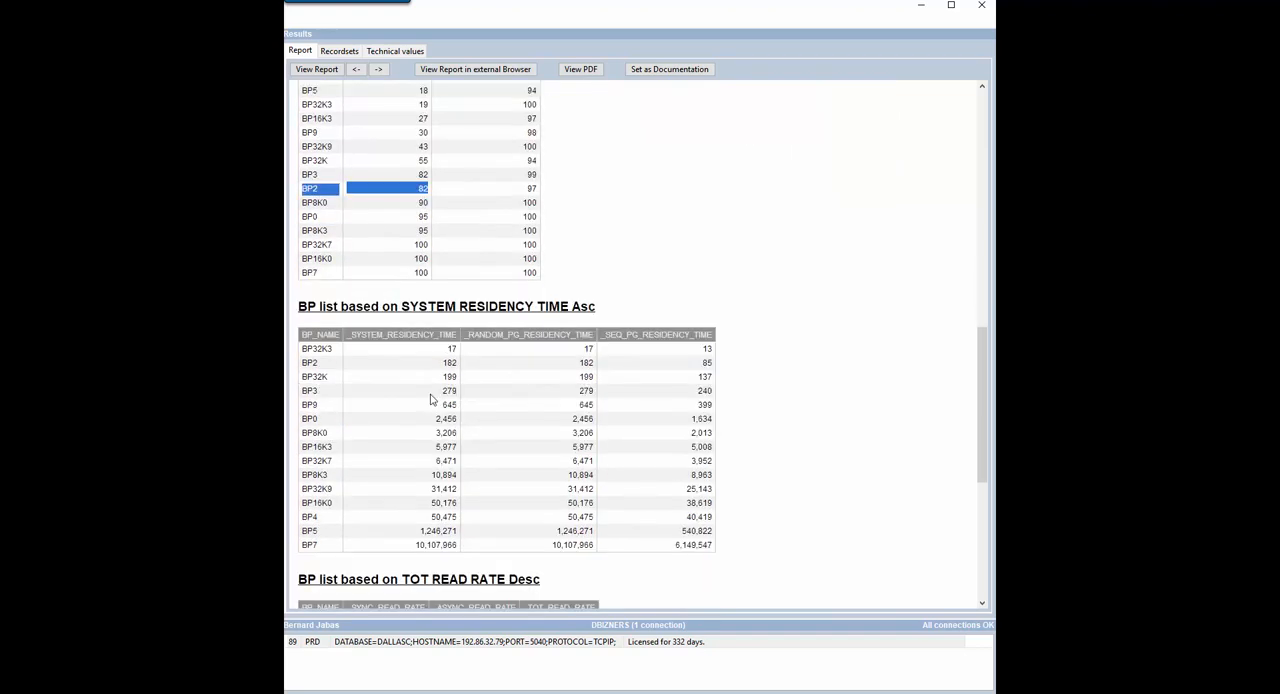
{"action": "scroll", "scroll_direction": "down", "scroll_amount": 3}
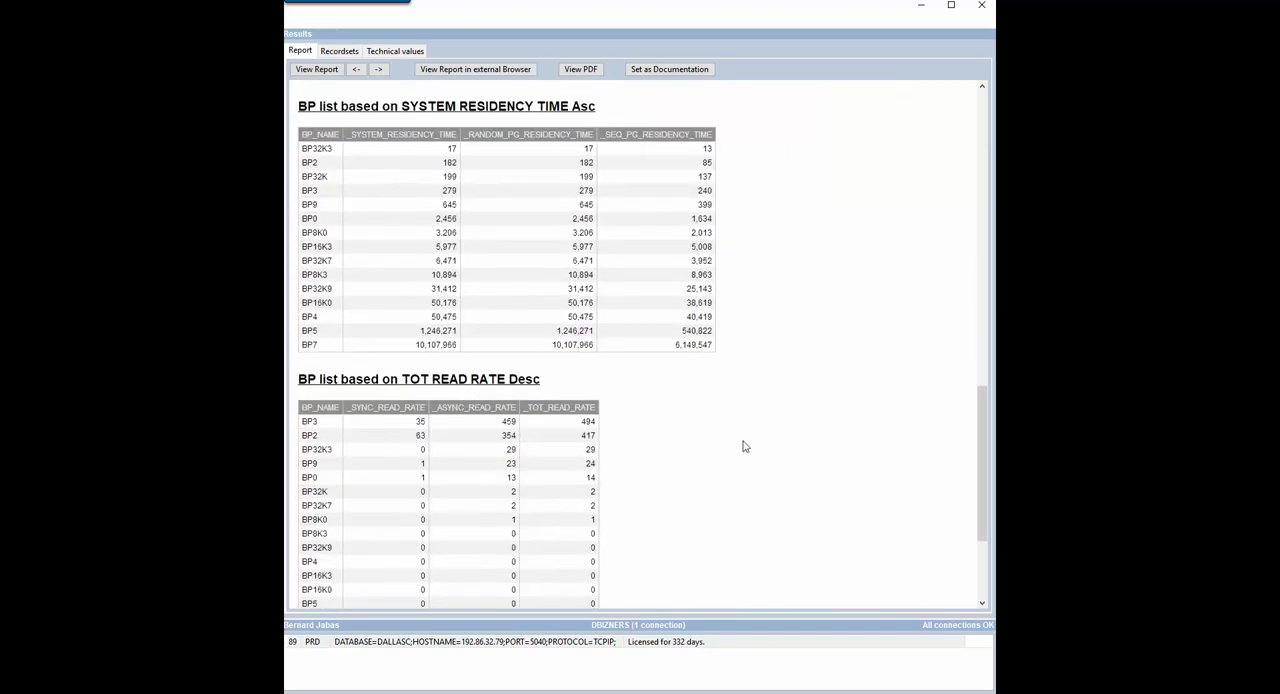
{"action": "mouse_move", "coordinate": [756, 448]}
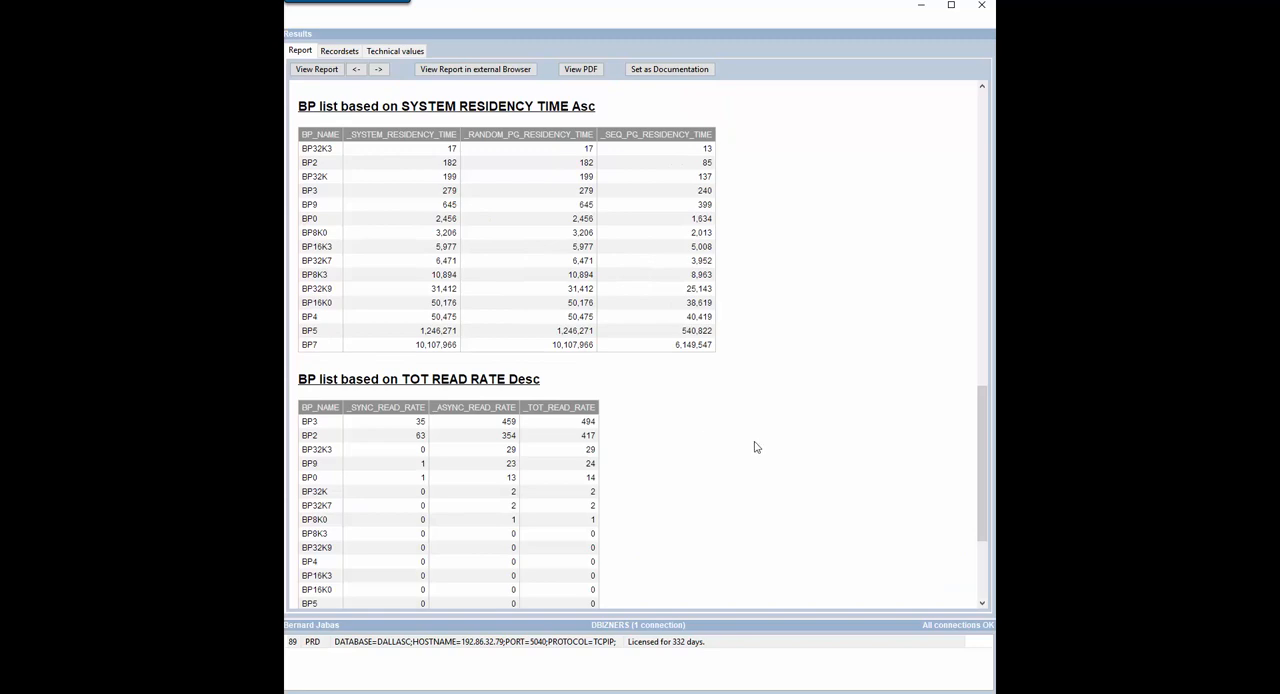
{"action": "scroll", "scroll_direction": "down", "scroll_amount": 3}
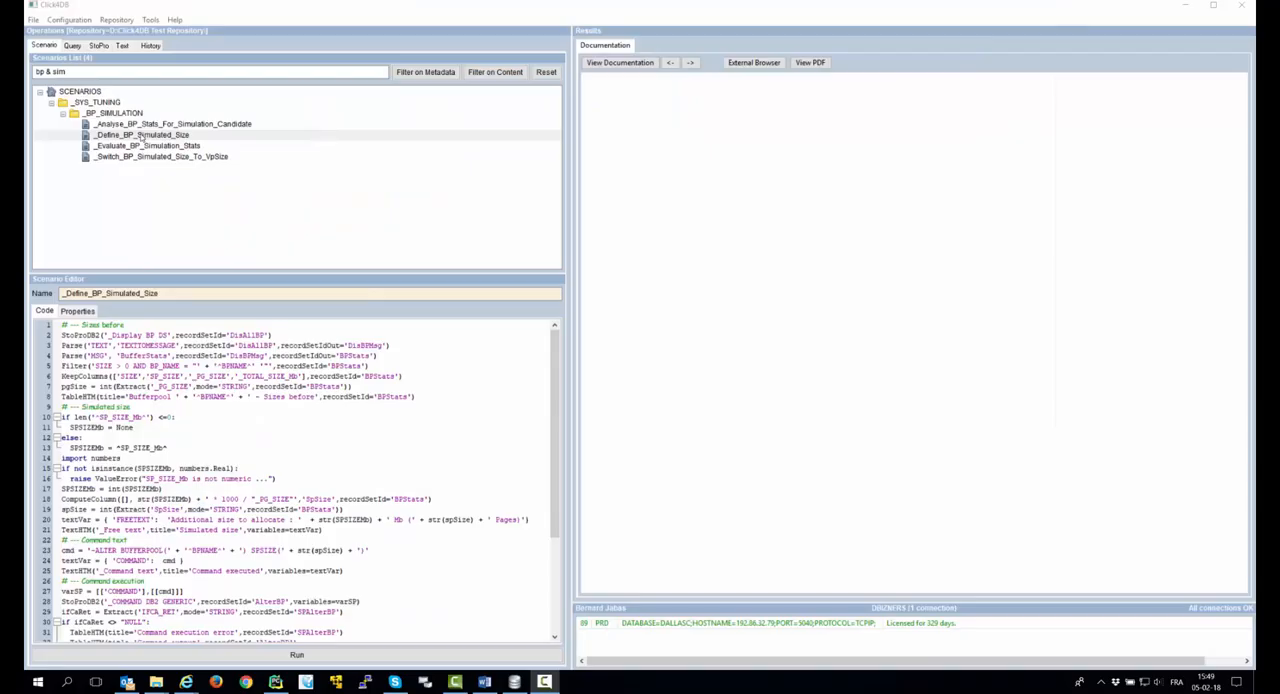
Execute _Define_BP_Simulated_Size for BP2 with a simulated size of 608 MB.
{"action": "left_click", "coordinate": [140, 134]}
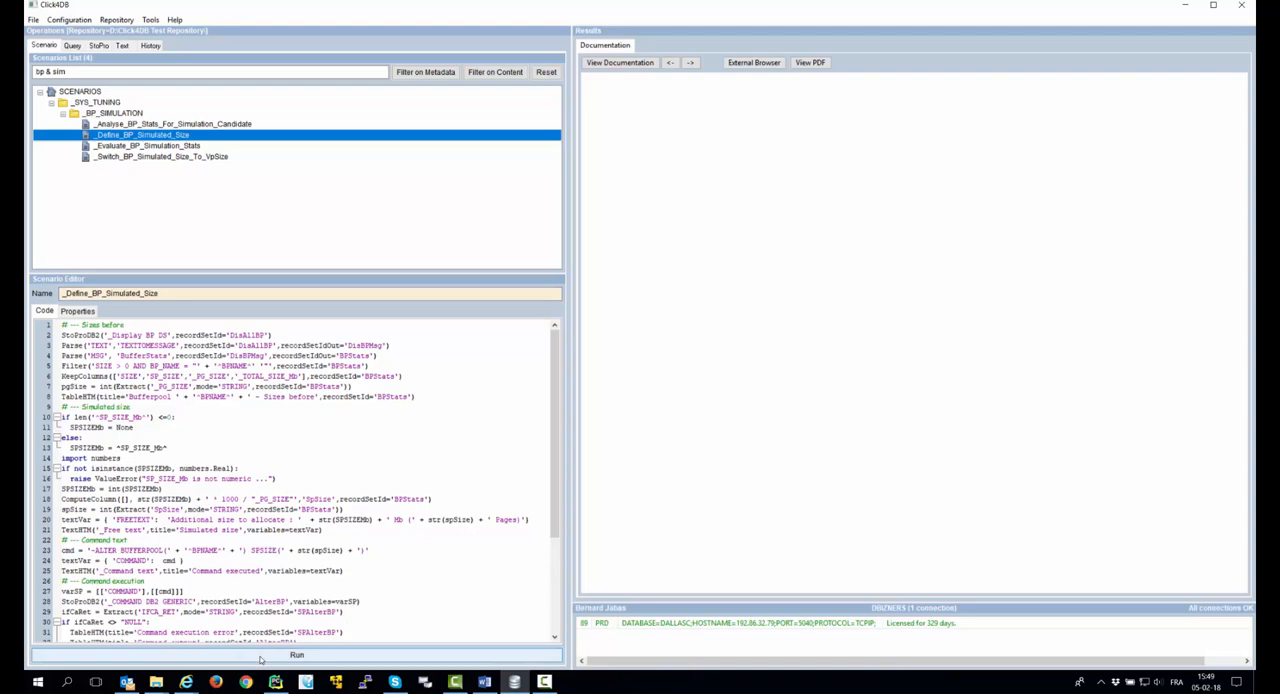
{"action": "left_click", "coordinate": [296, 656]}
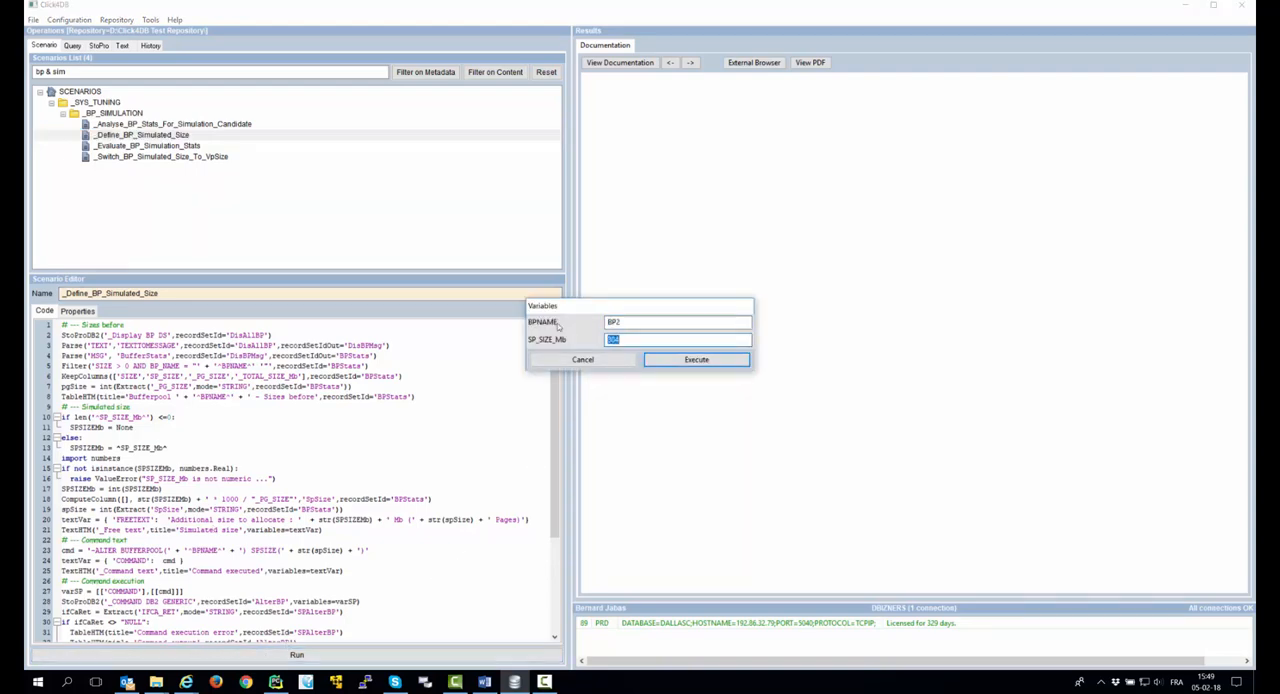
{"action": "type", "text": "608"}
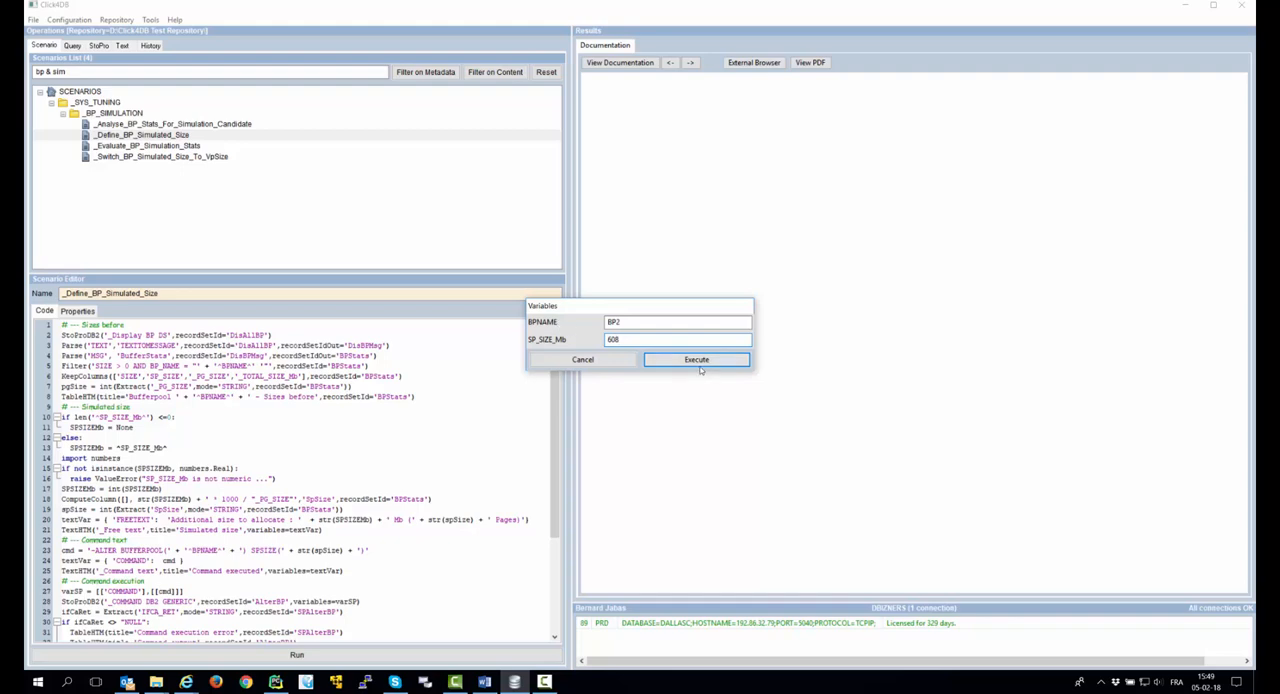
{"action": "left_click", "coordinate": [696, 360]}
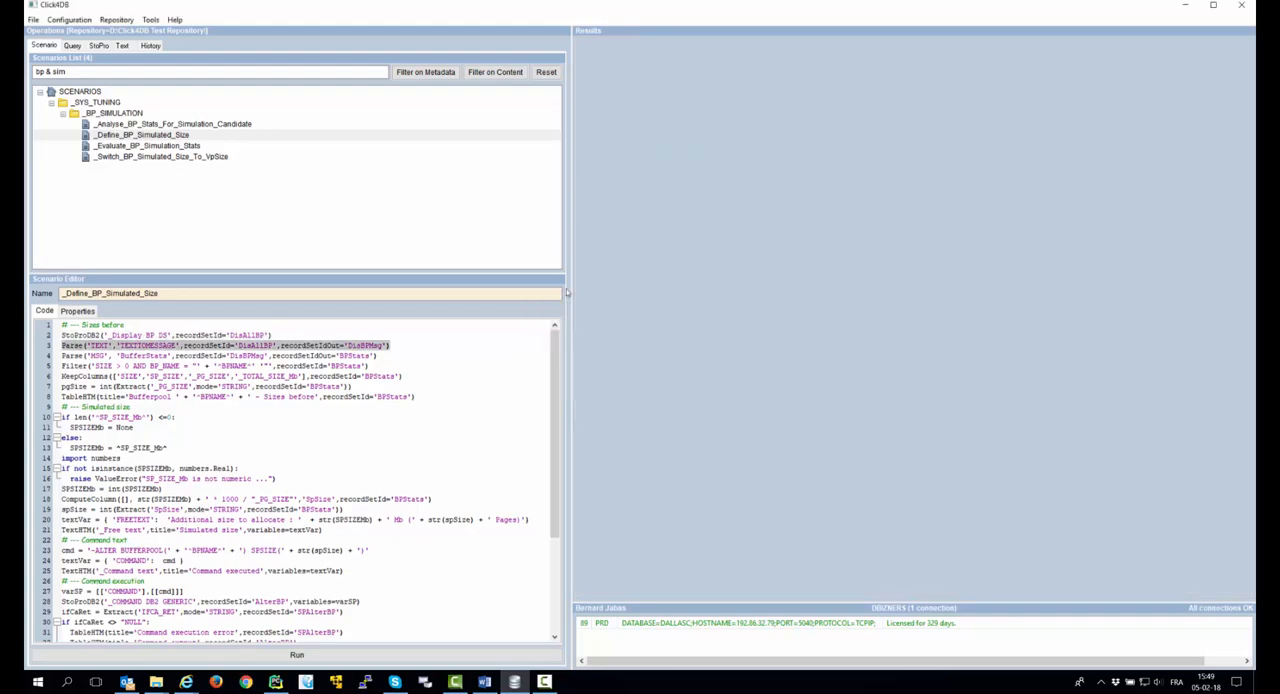
Scroll the simulated-size report showing BP2's before/after sizes and the executed ALTER command.
{"action": "scroll", "scroll_direction": "down", "scroll_amount": 3}
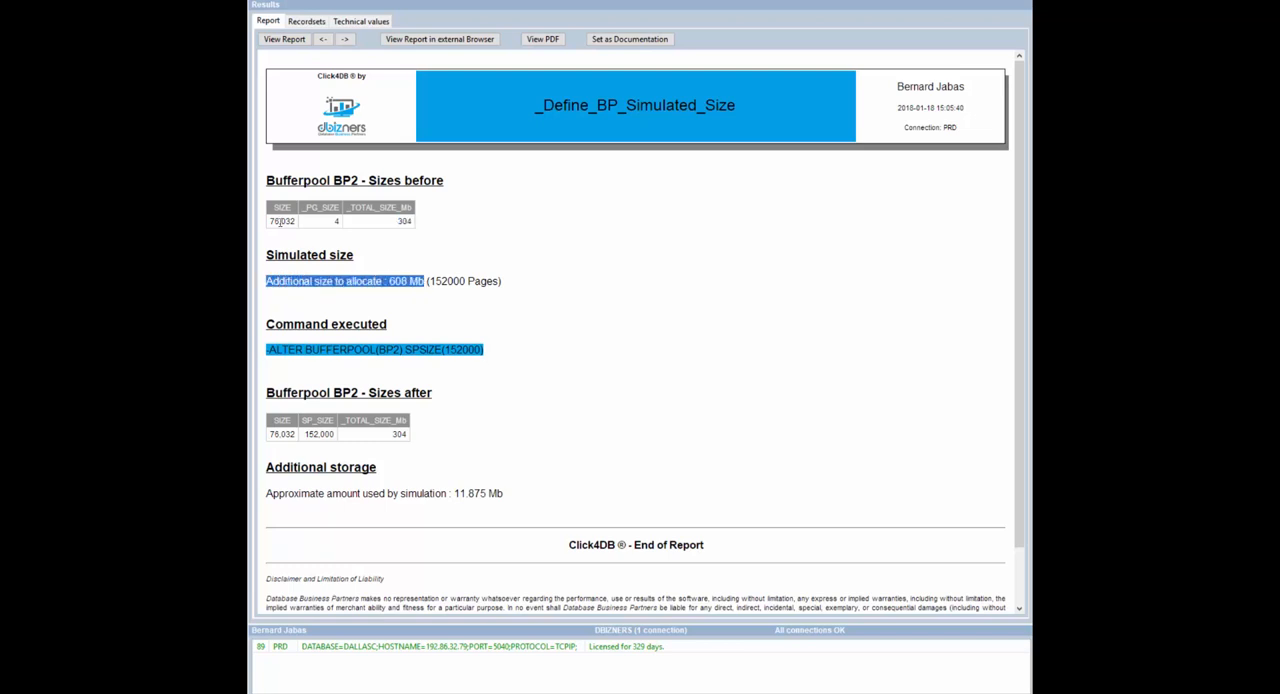
{"action": "mouse_move", "coordinate": [406, 376]}
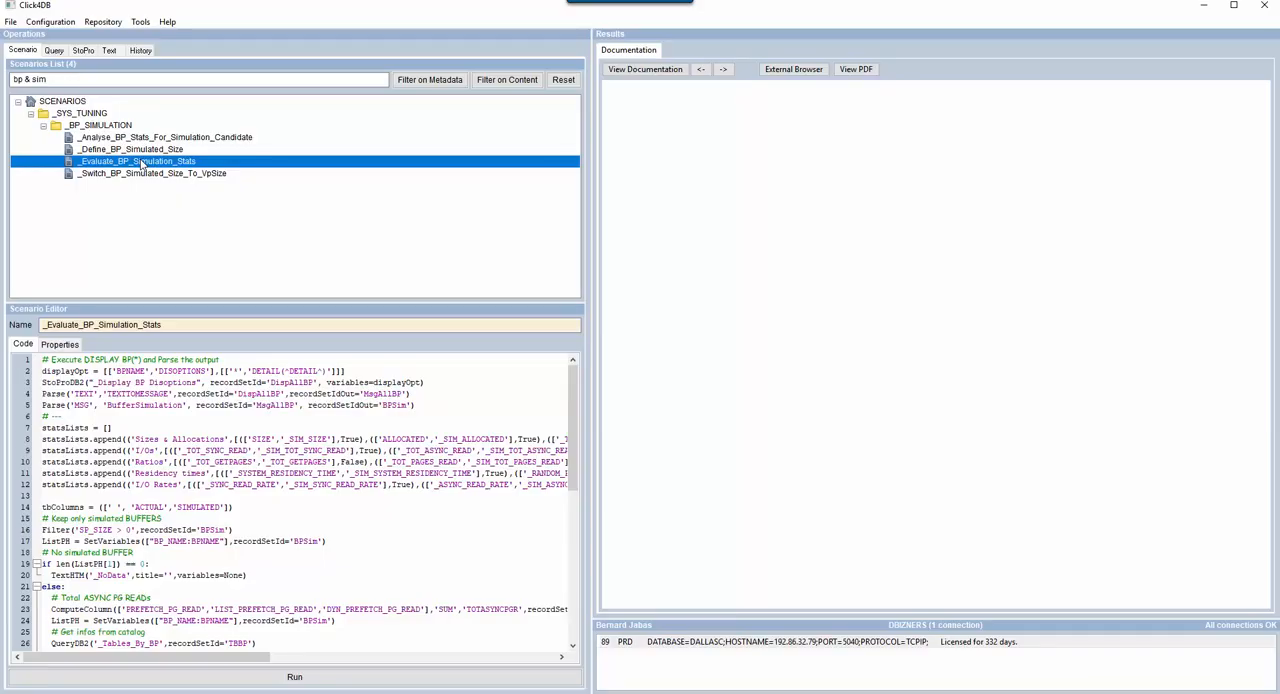
Execute _Evaluate_BP_Simulation_Stats with DETAIL kept as INTERVAL to get the BP2 benefits report.
{"action": "left_click", "coordinate": [294, 676]}
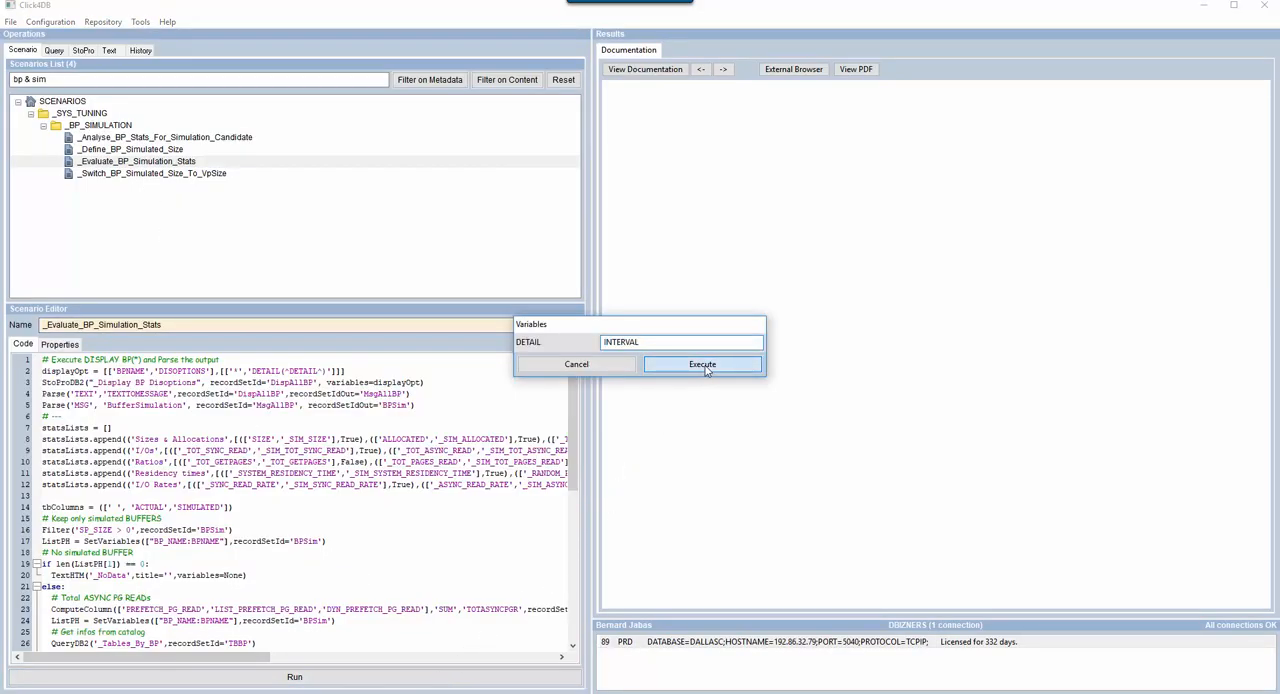
{"action": "left_click", "coordinate": [702, 364]}
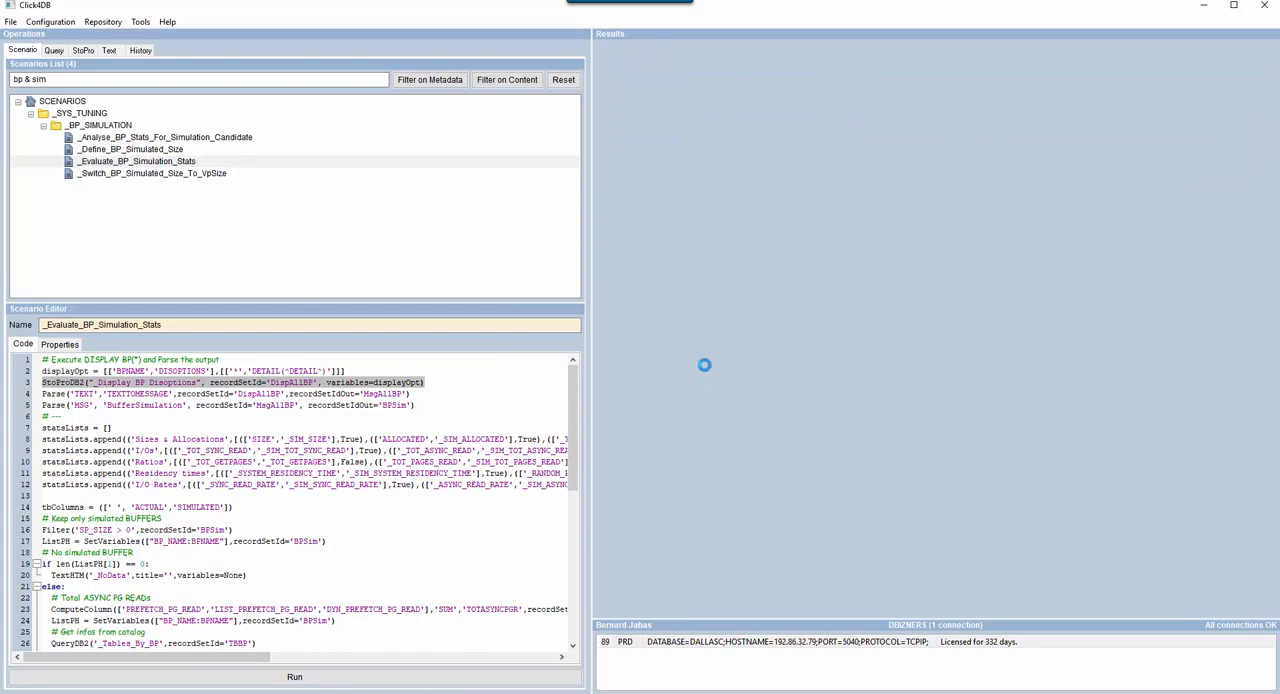
{"action": "scroll", "scroll_direction": "down", "scroll_amount": 3}
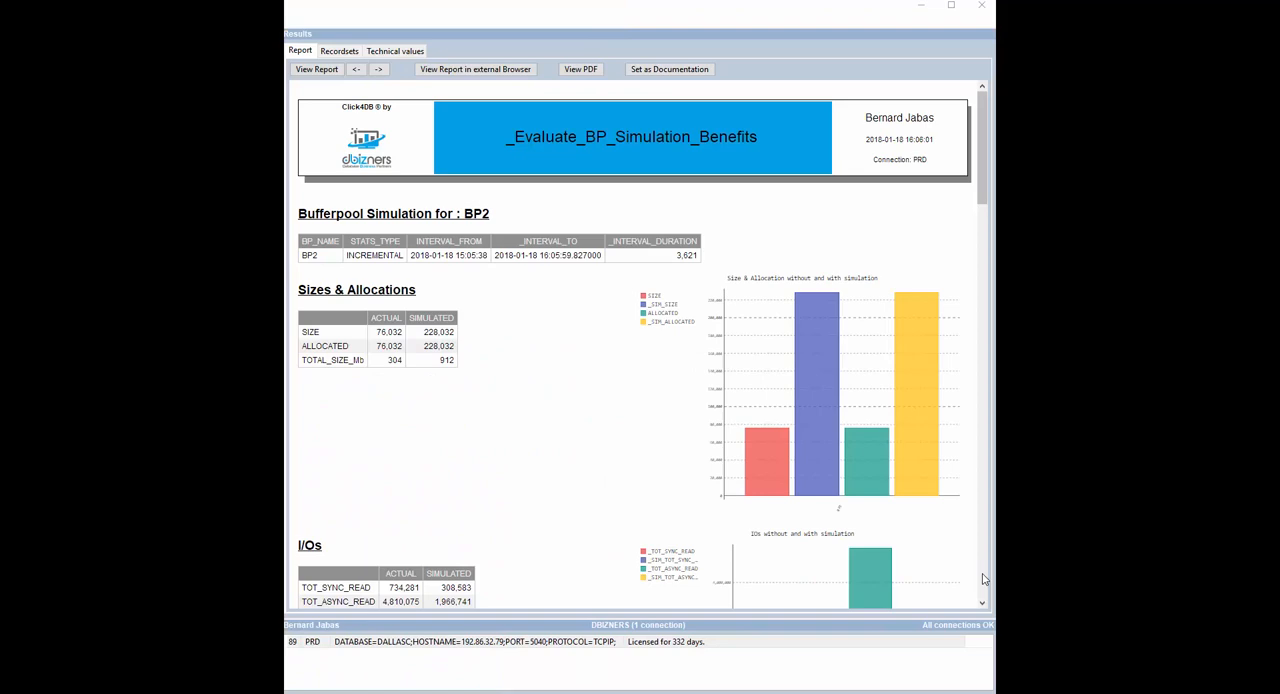
{"action": "mouse_move", "coordinate": [978, 576]}
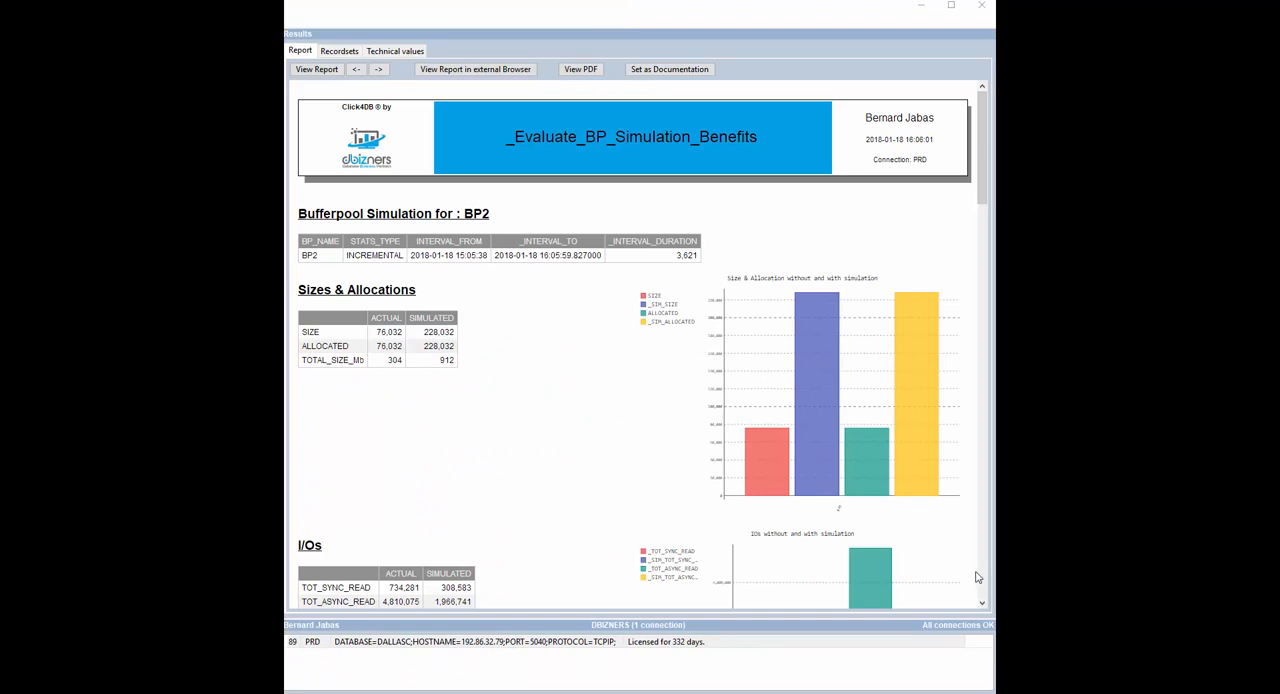
Scroll through the BP2 simulation benefits report comparing actual and simulated sizes, I/Os and ratios.
{"action": "scroll", "scroll_direction": "down", "scroll_amount": 3}
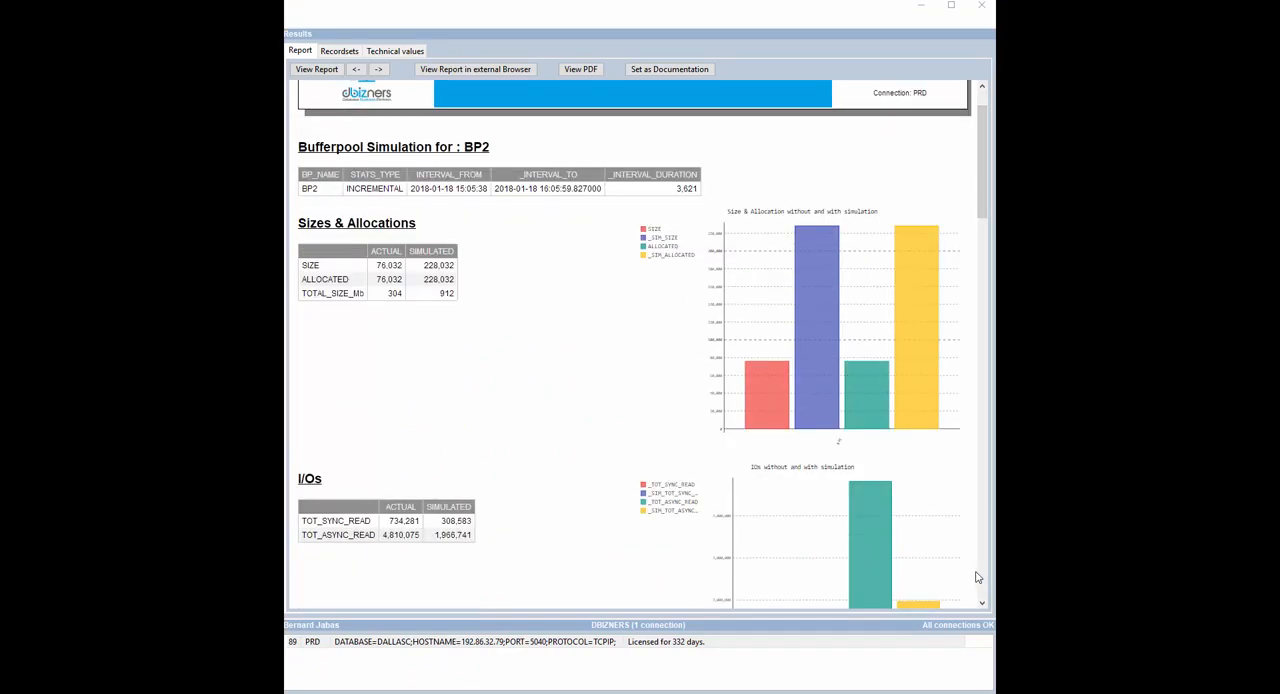
{"action": "scroll", "scroll_direction": "down", "scroll_amount": 3}
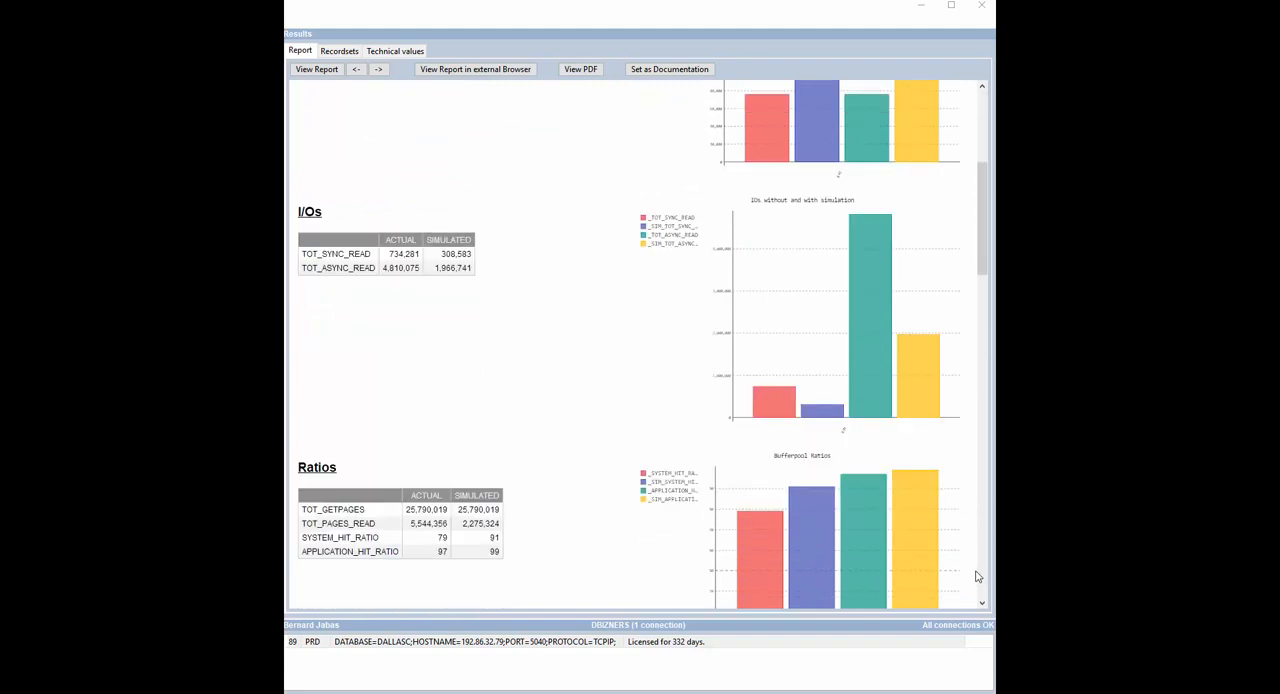
{"action": "scroll", "scroll_direction": "down", "scroll_amount": 3}
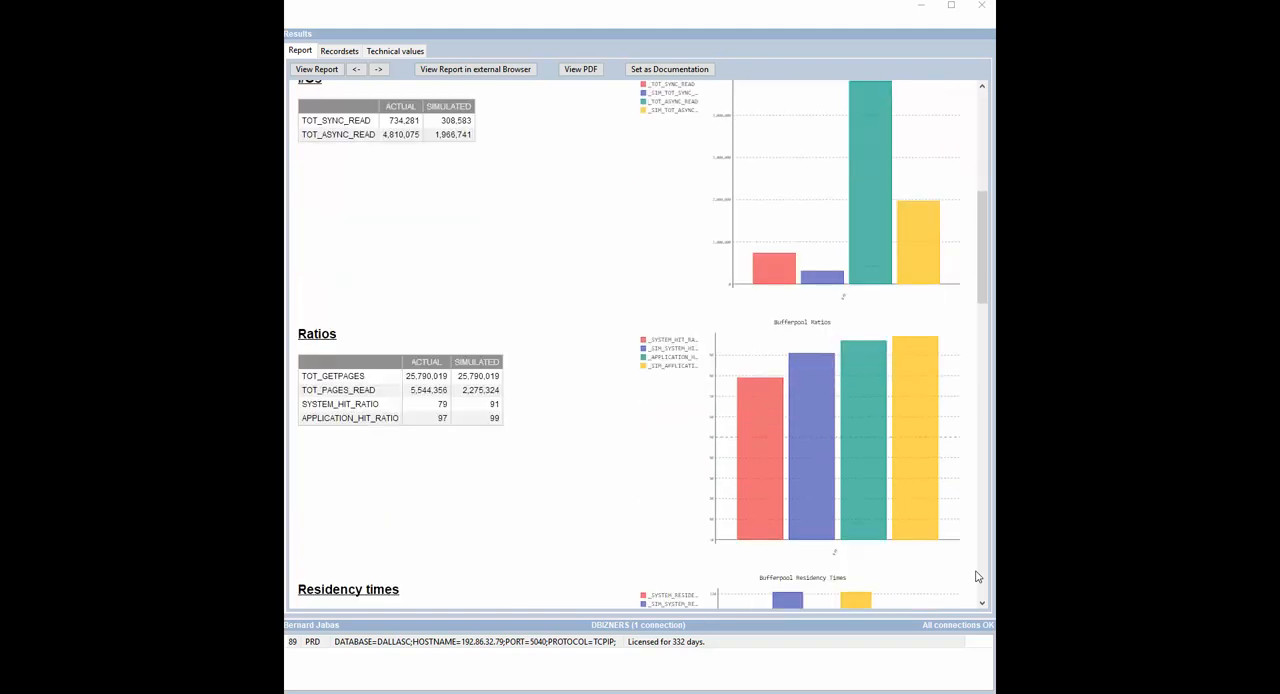
{"action": "scroll", "scroll_direction": "down", "scroll_amount": 3}
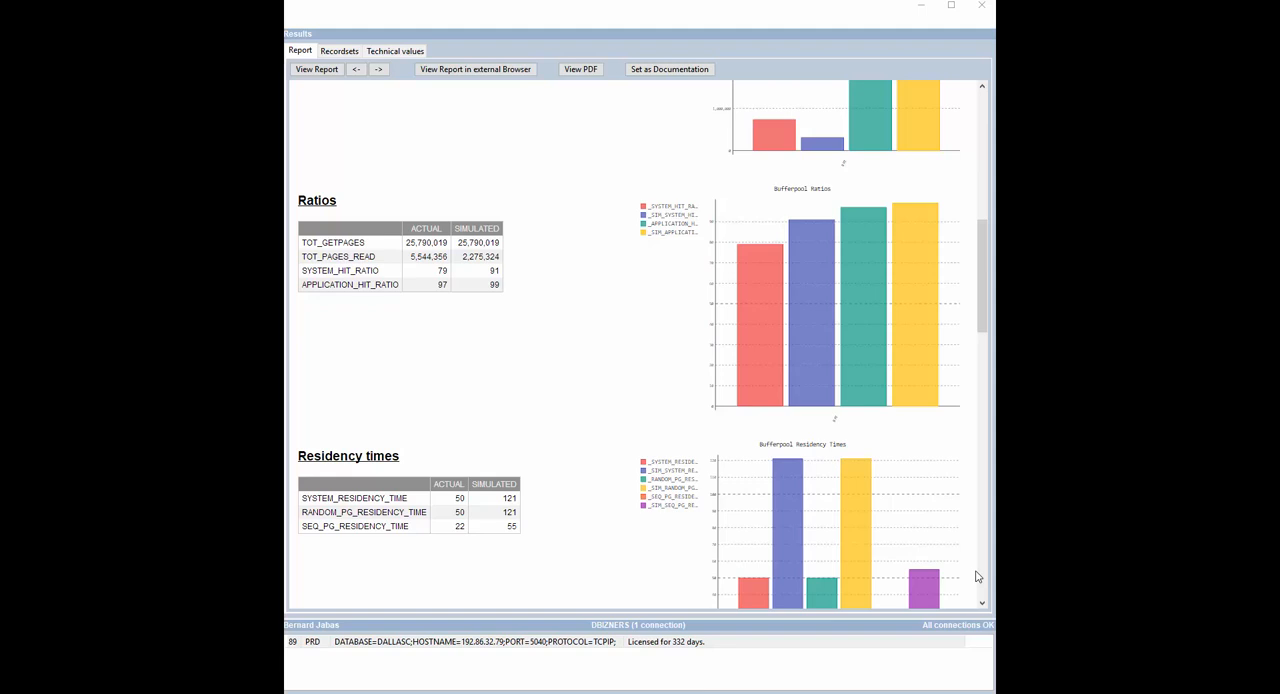
{"action": "scroll", "scroll_direction": "down", "scroll_amount": 3}
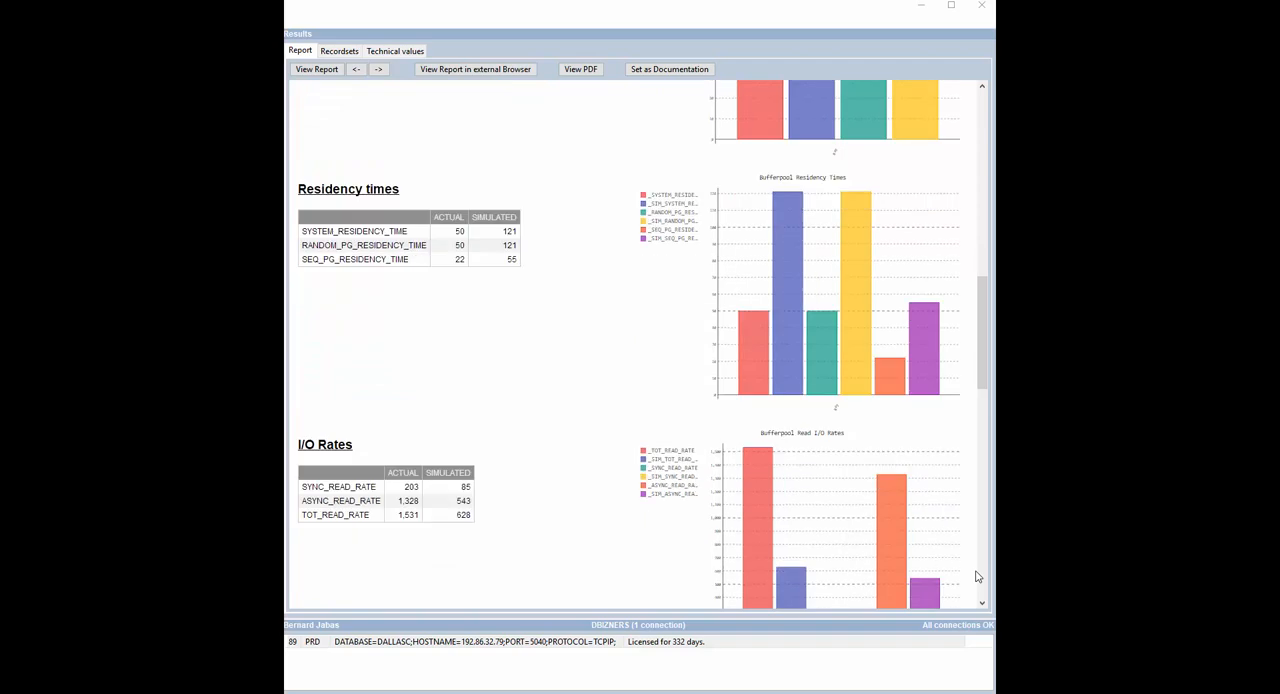
{"action": "scroll", "scroll_direction": "down", "scroll_amount": 3}
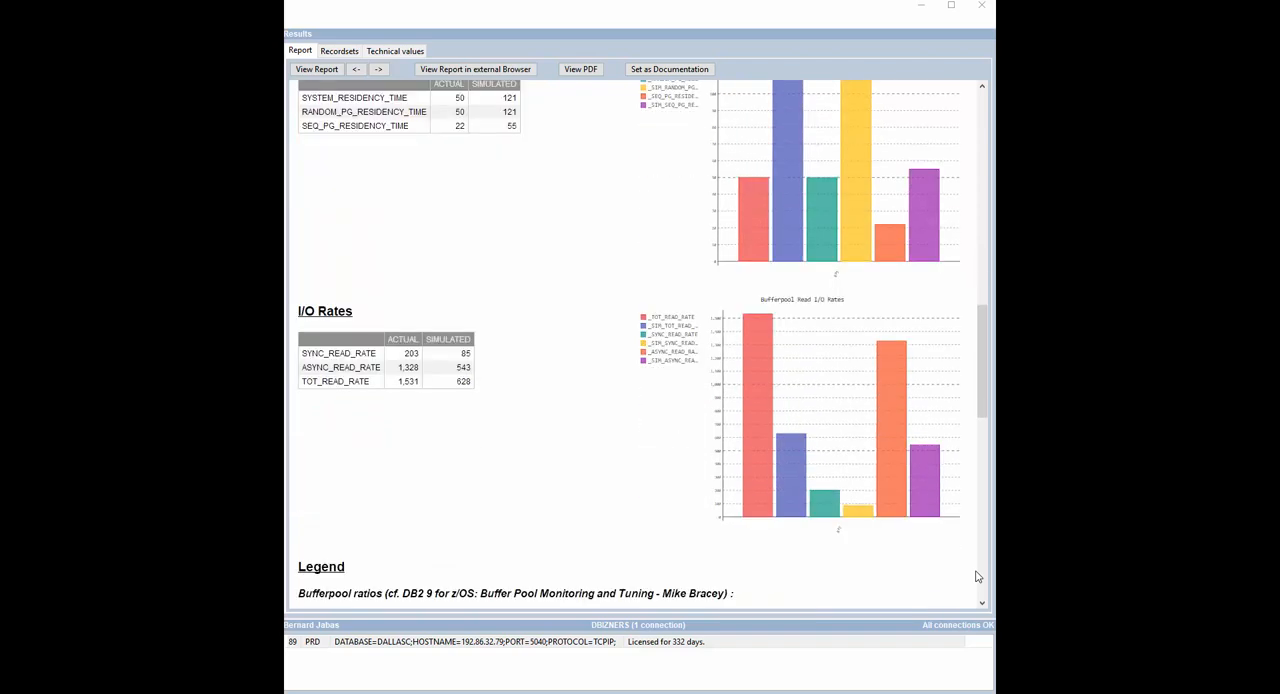
{"action": "scroll", "scroll_direction": "down", "scroll_amount": 3}
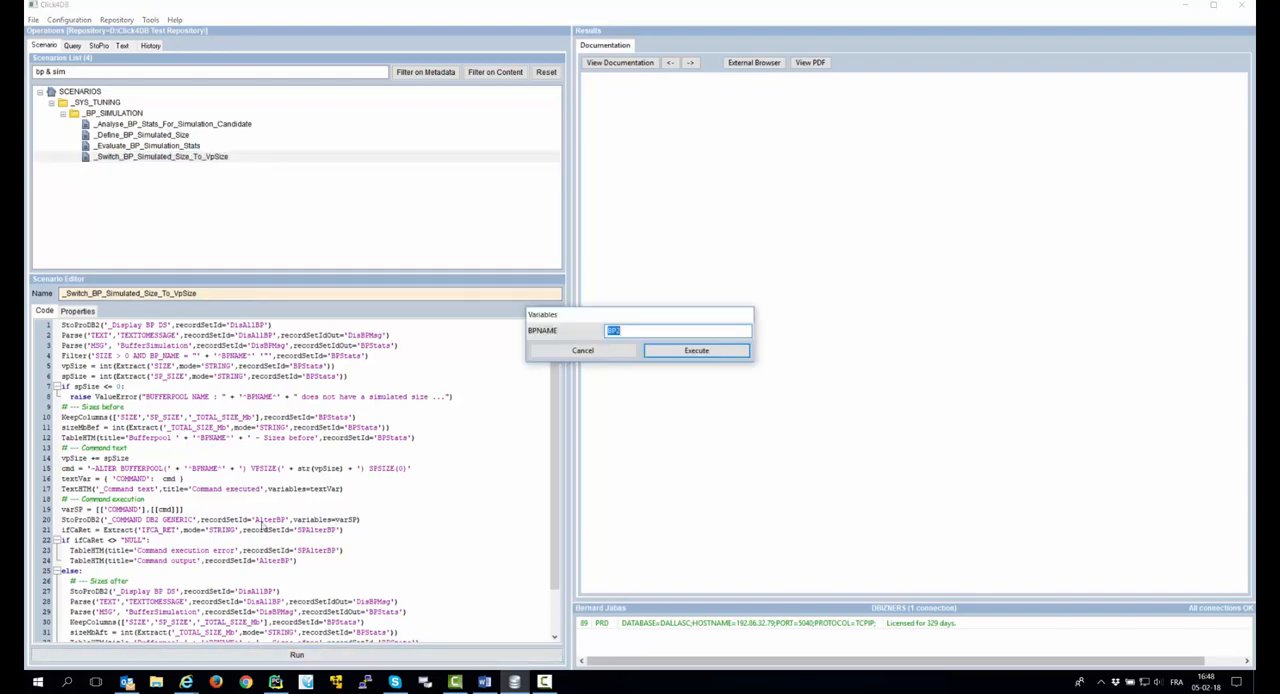
Execute _Switch_BP_Simulated_Size_To_VpSize for BP2, adding 608 MB for a 912 MB real size.
{"action": "left_click", "coordinate": [582, 350]}
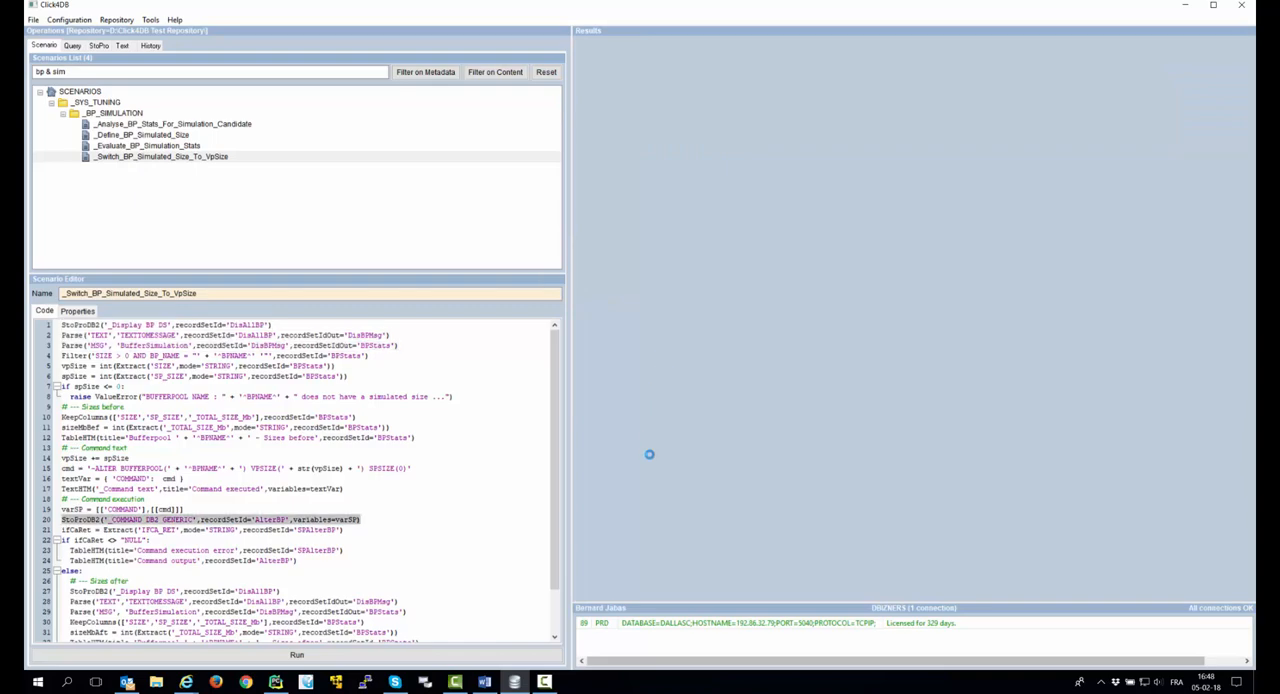
{"action": "scroll", "scroll_direction": "down", "scroll_amount": 3}
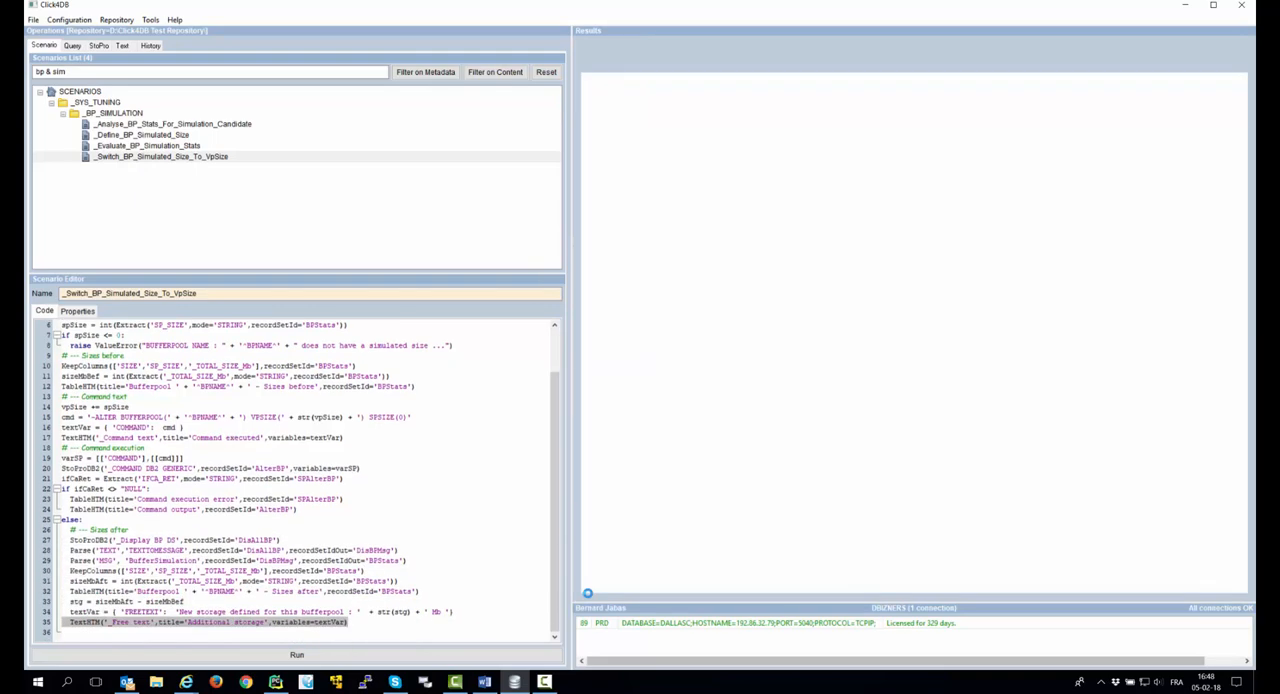
{"action": "left_click", "coordinate": [296, 656]}
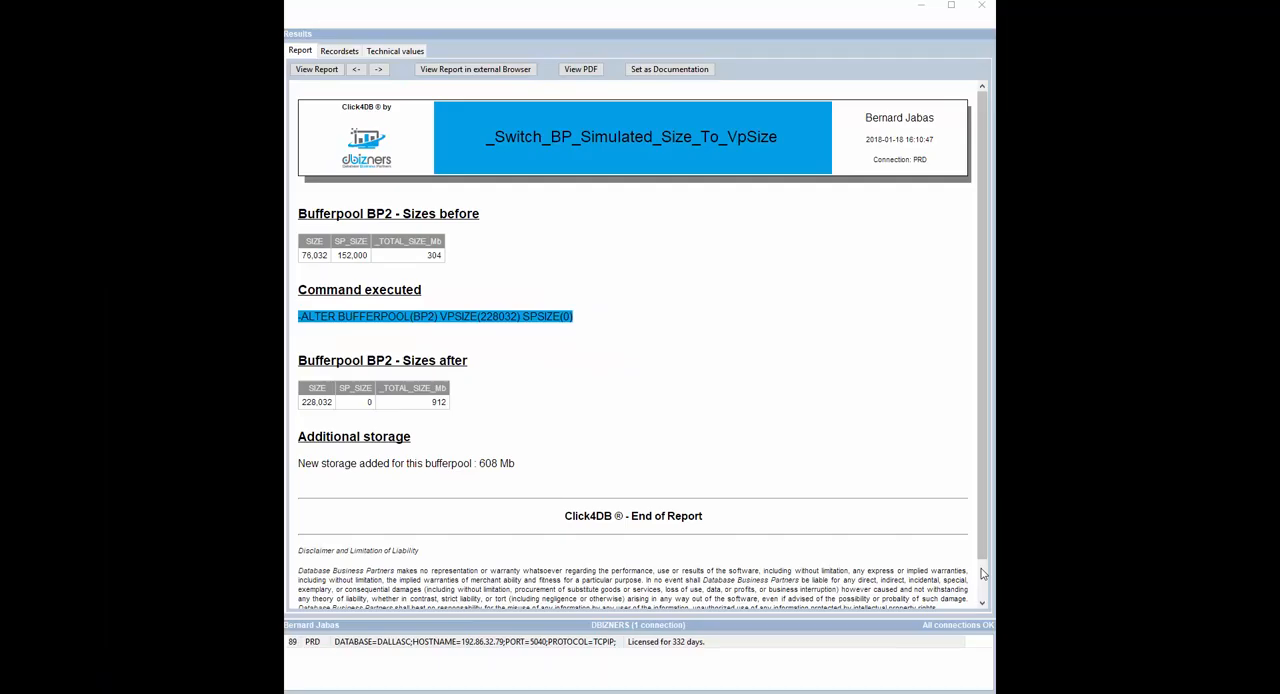
{"action": "mouse_move", "coordinate": [550, 328]}
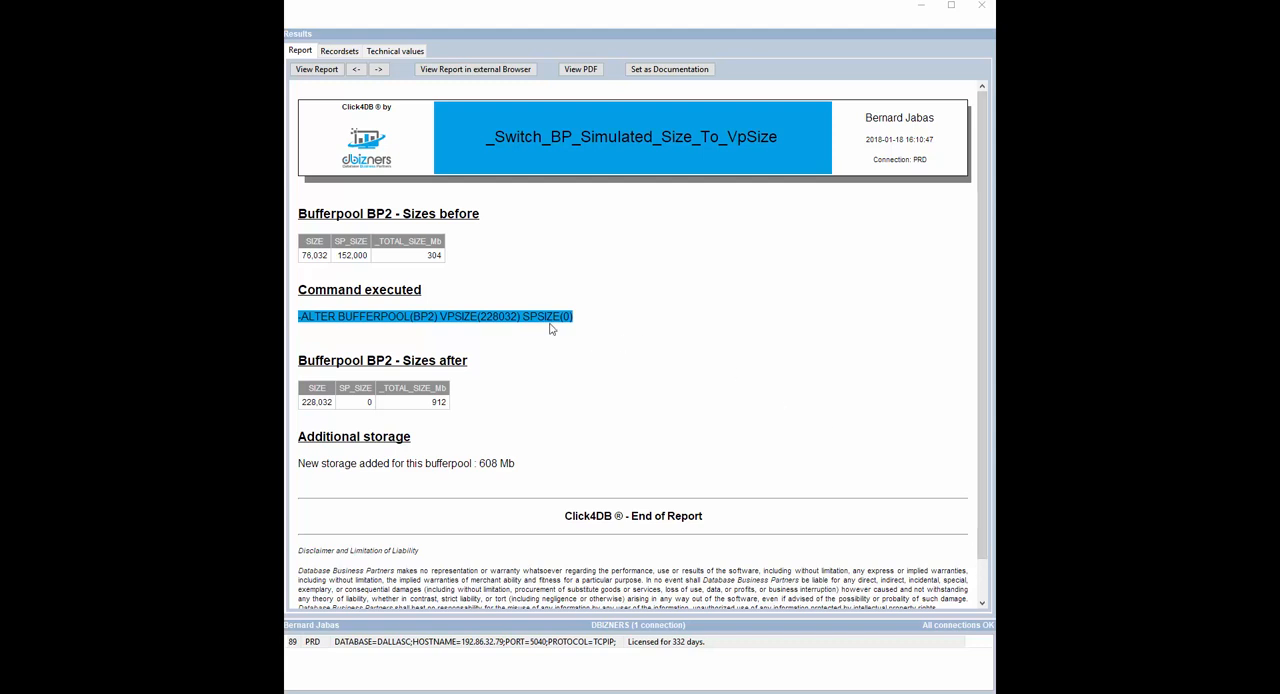
{"action": "mouse_move", "coordinate": [432, 254]}
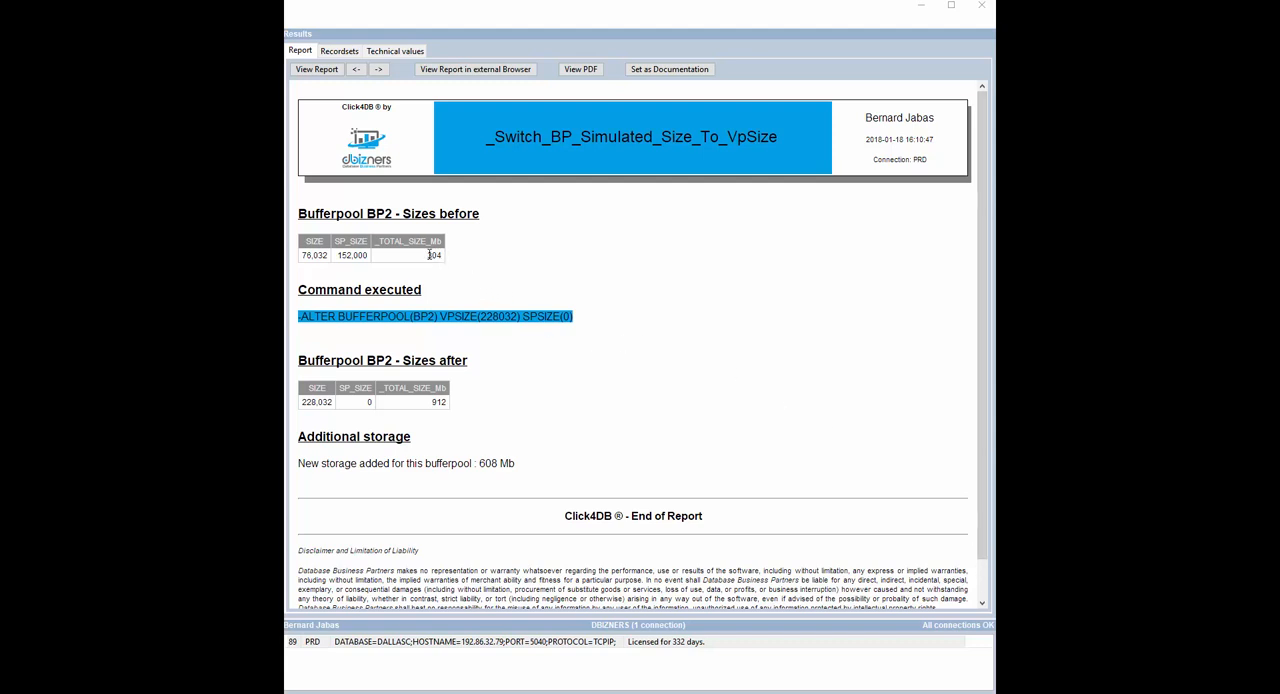
{"action": "double_click", "coordinate": [432, 256]}
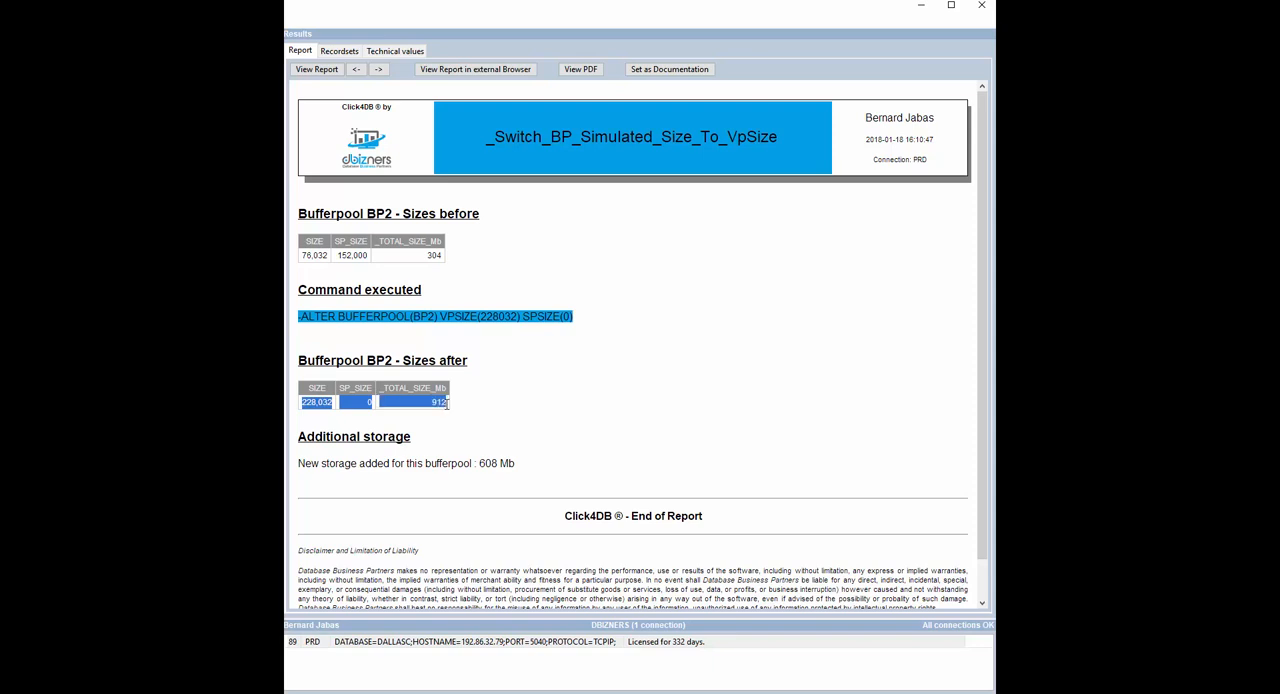
{"action": "mouse_move", "coordinate": [584, 438]}
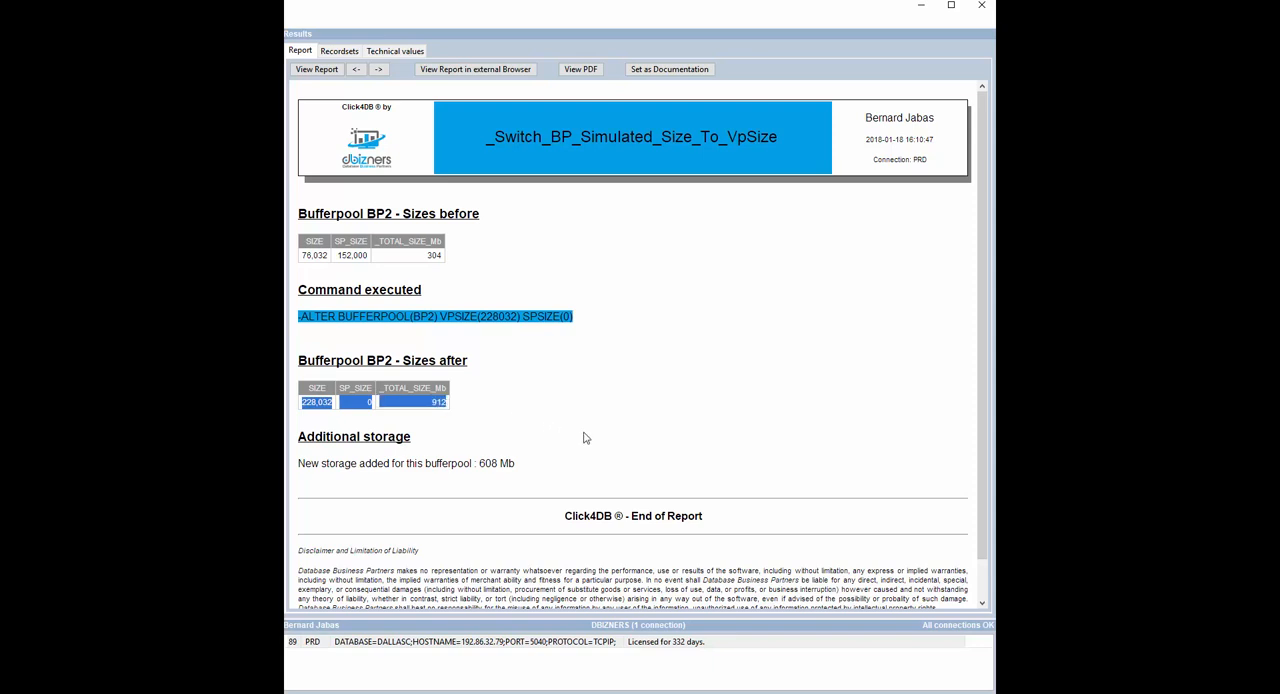